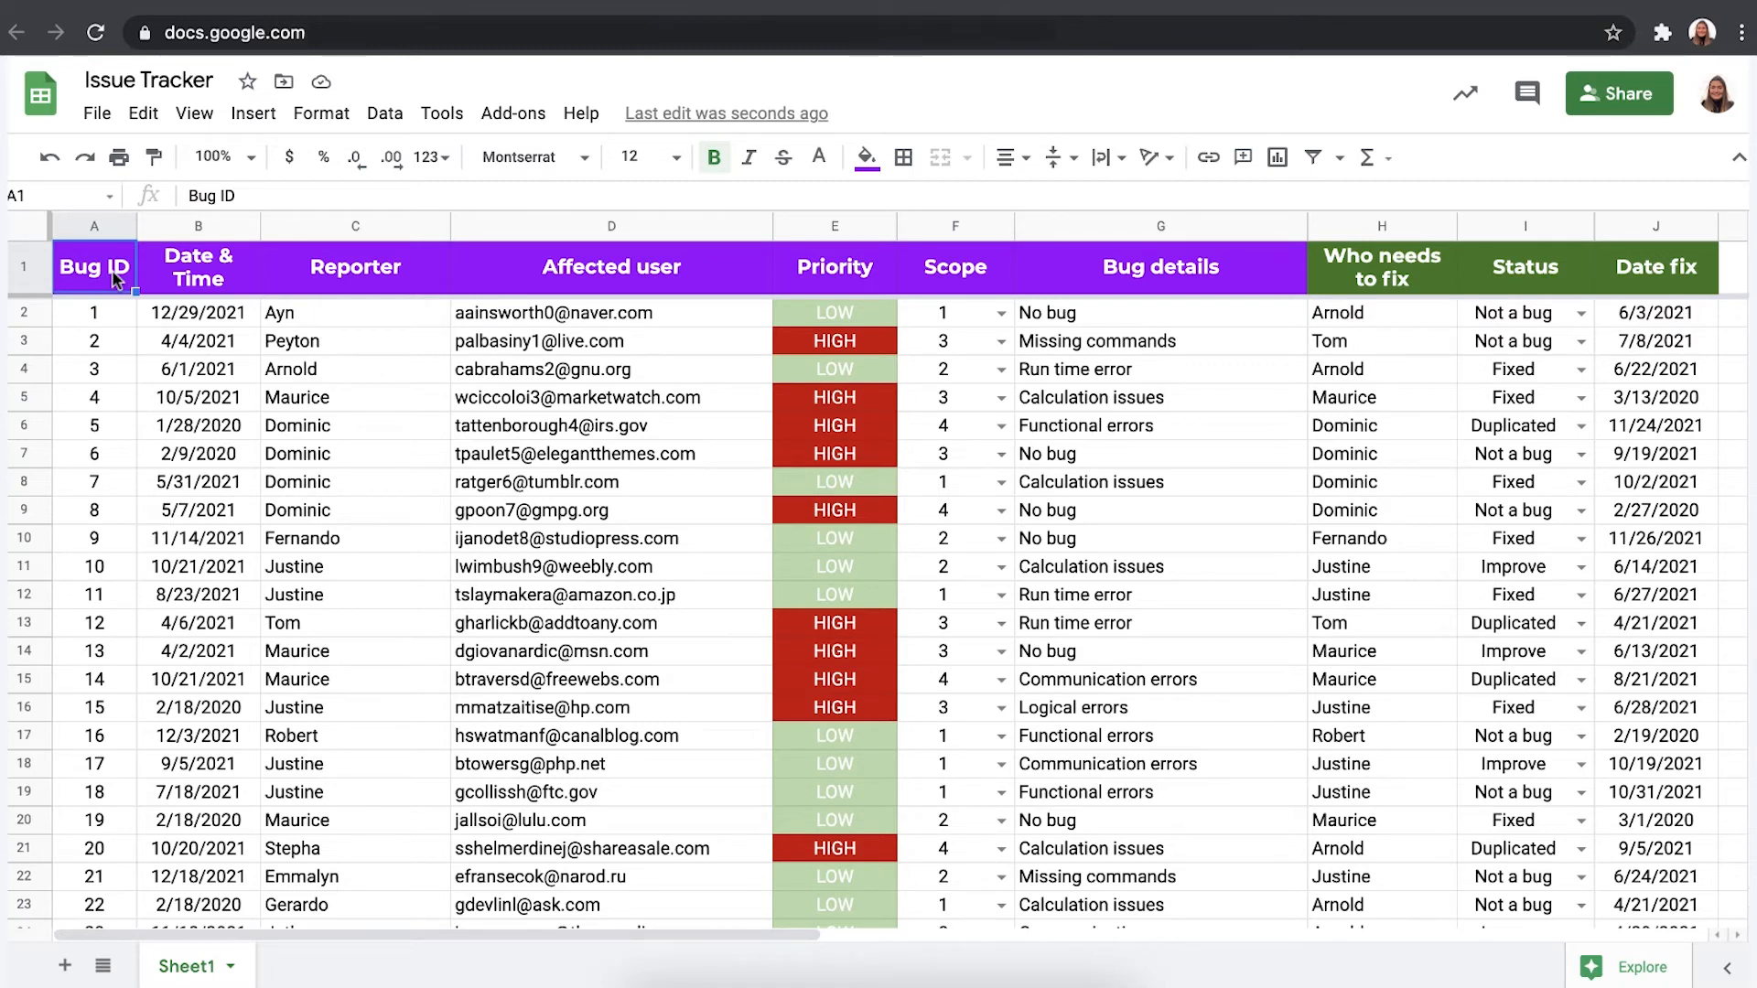
# Inspect the Issue Tracker's colored header, LOW/HIGH priority cells and the date in B2
pyautogui.click(24, 267)
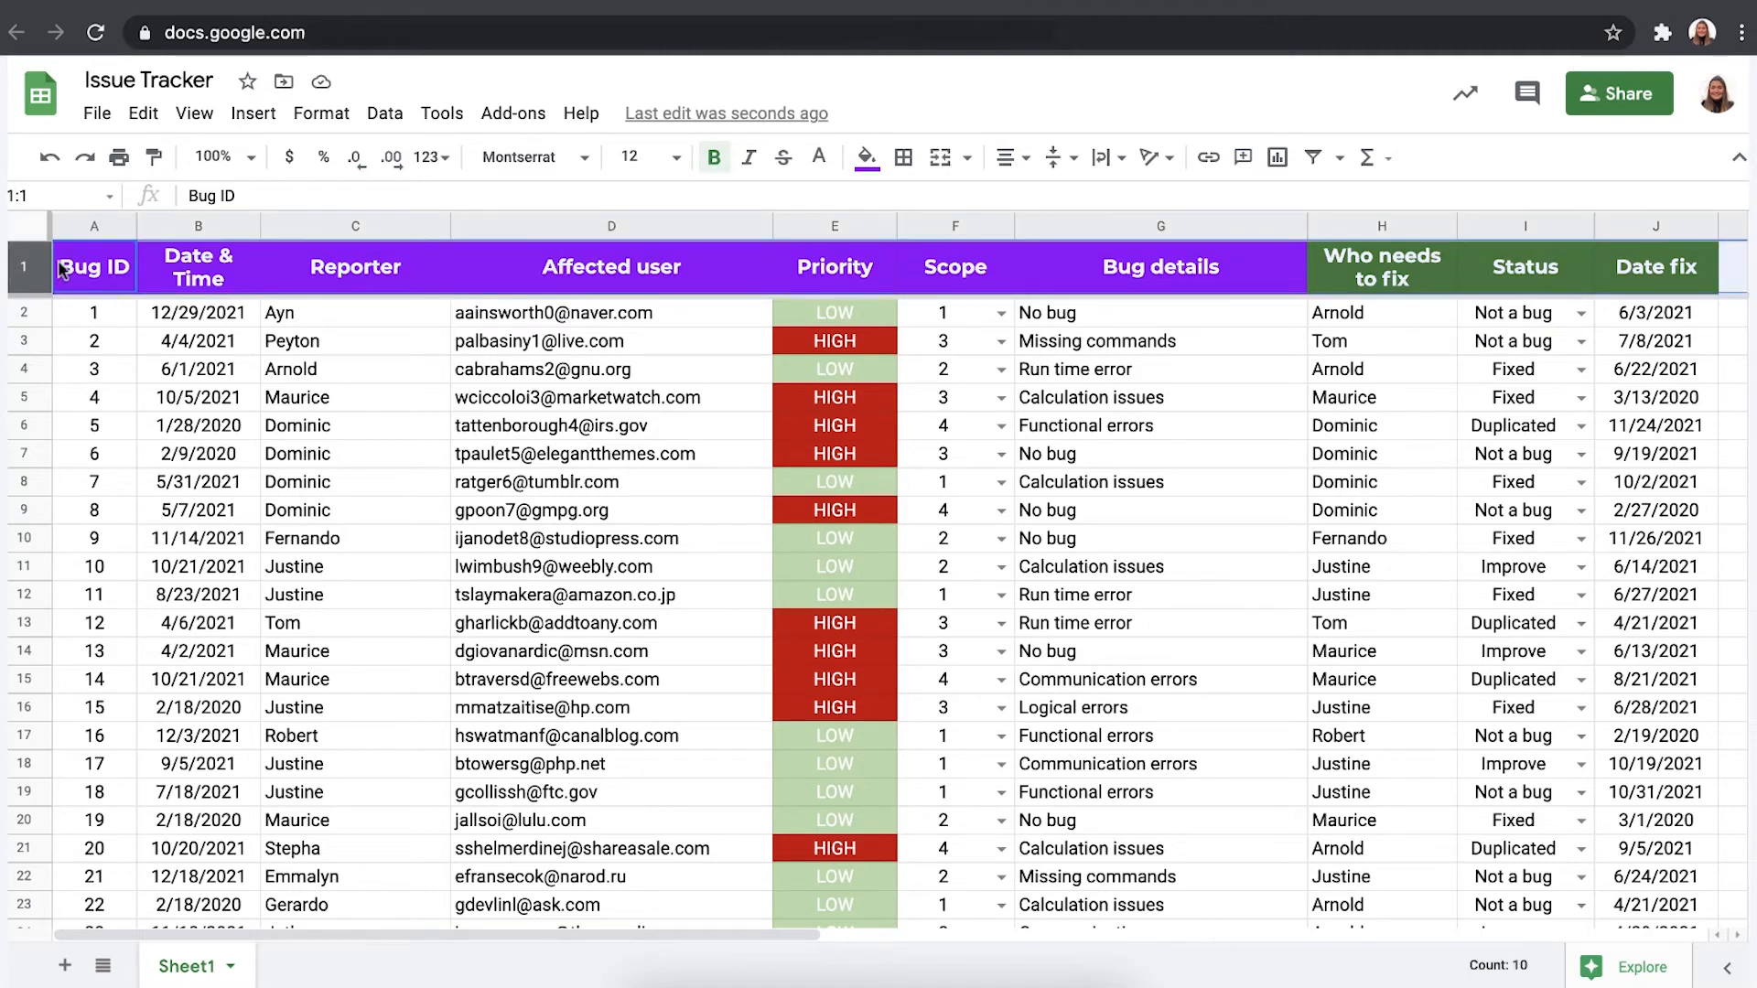
pyautogui.click(835, 313)
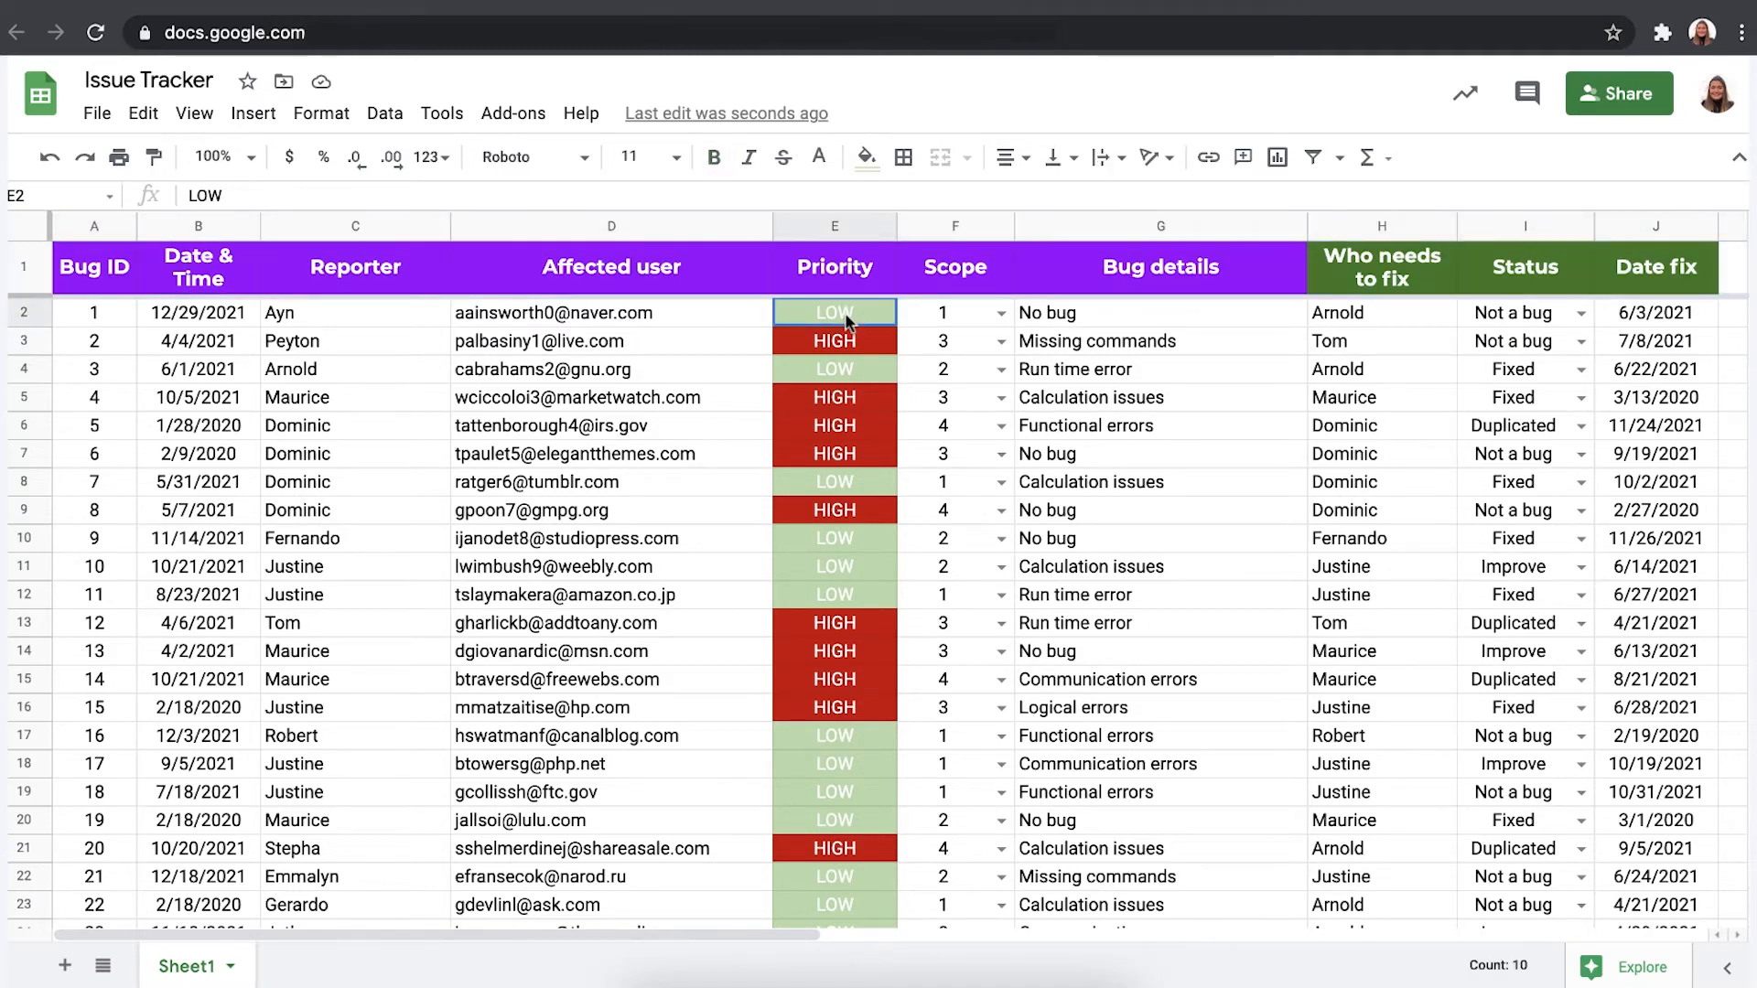
pyautogui.click(834, 622)
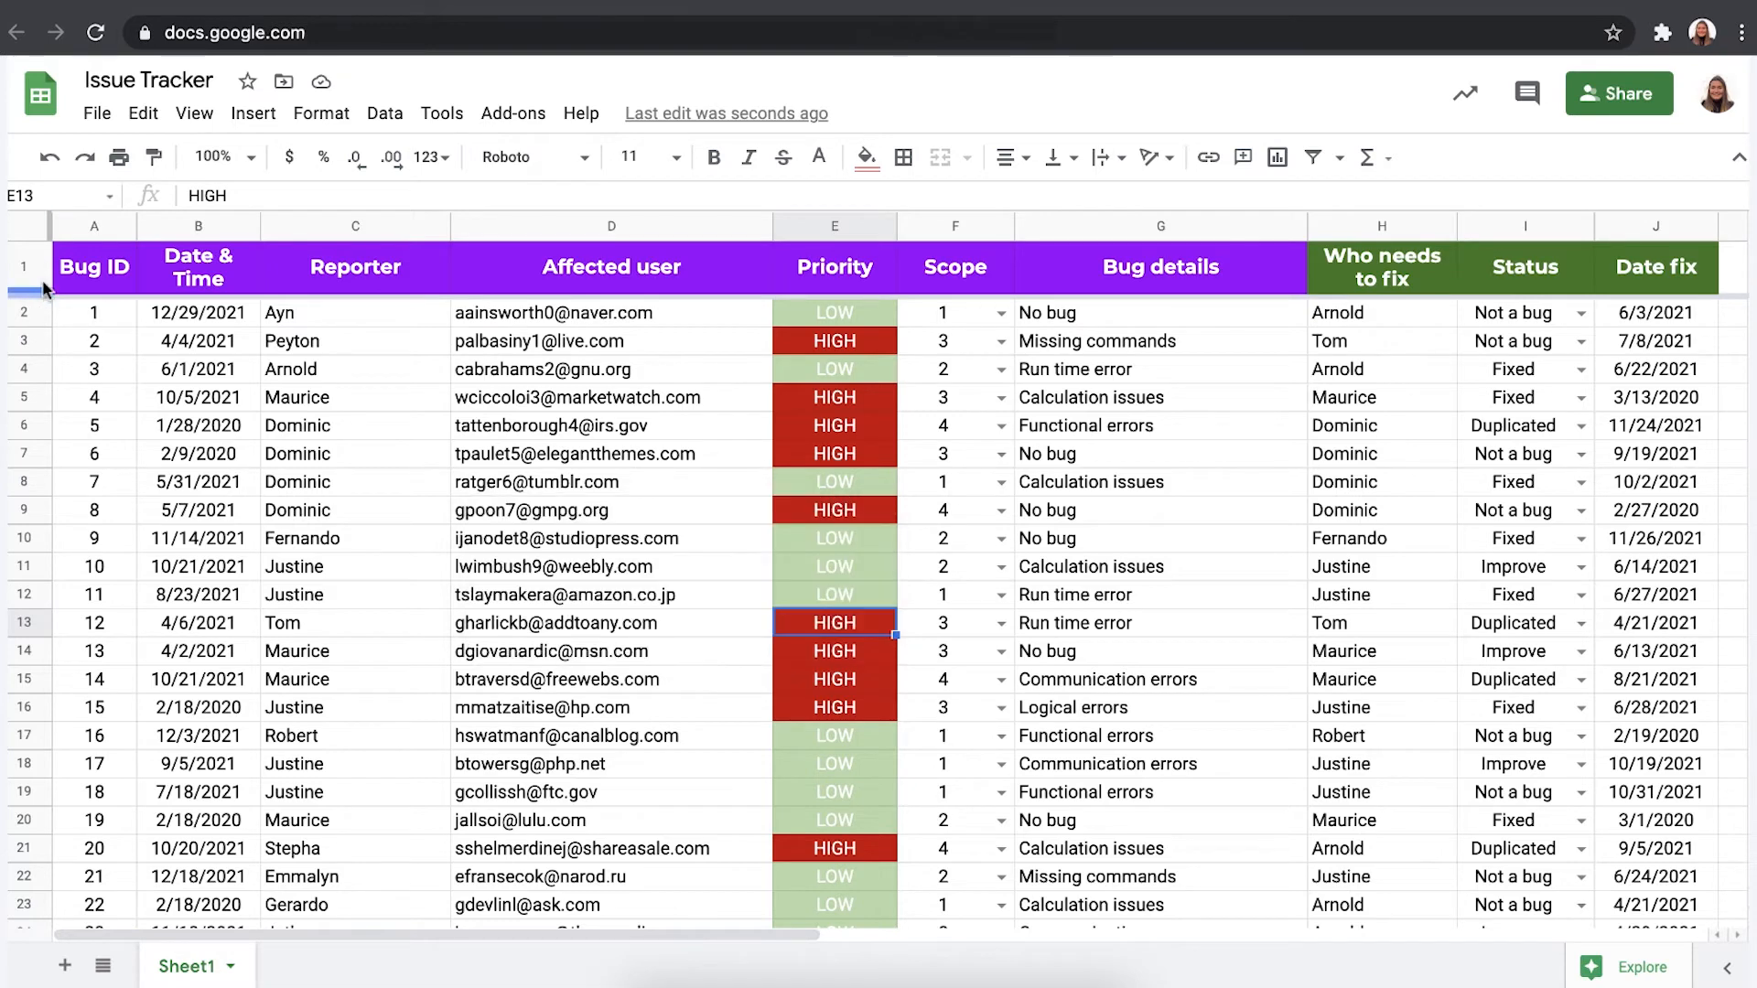
pyautogui.moveTo(247, 337)
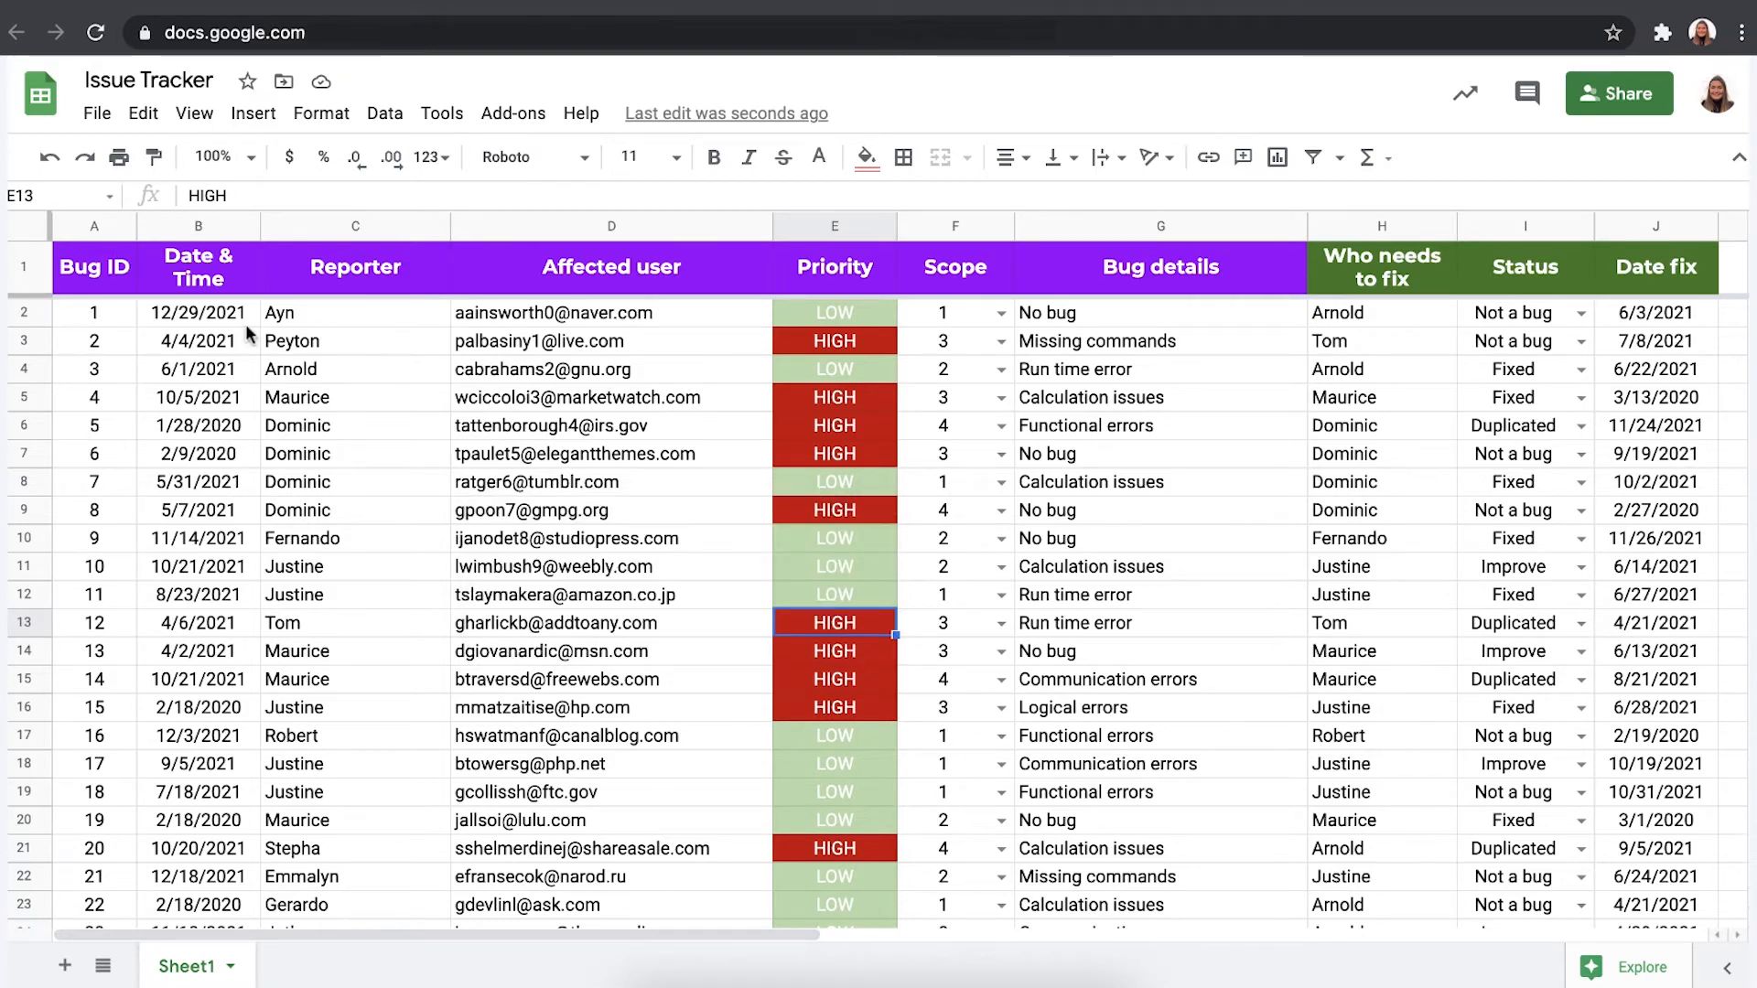
pyautogui.click(198, 313)
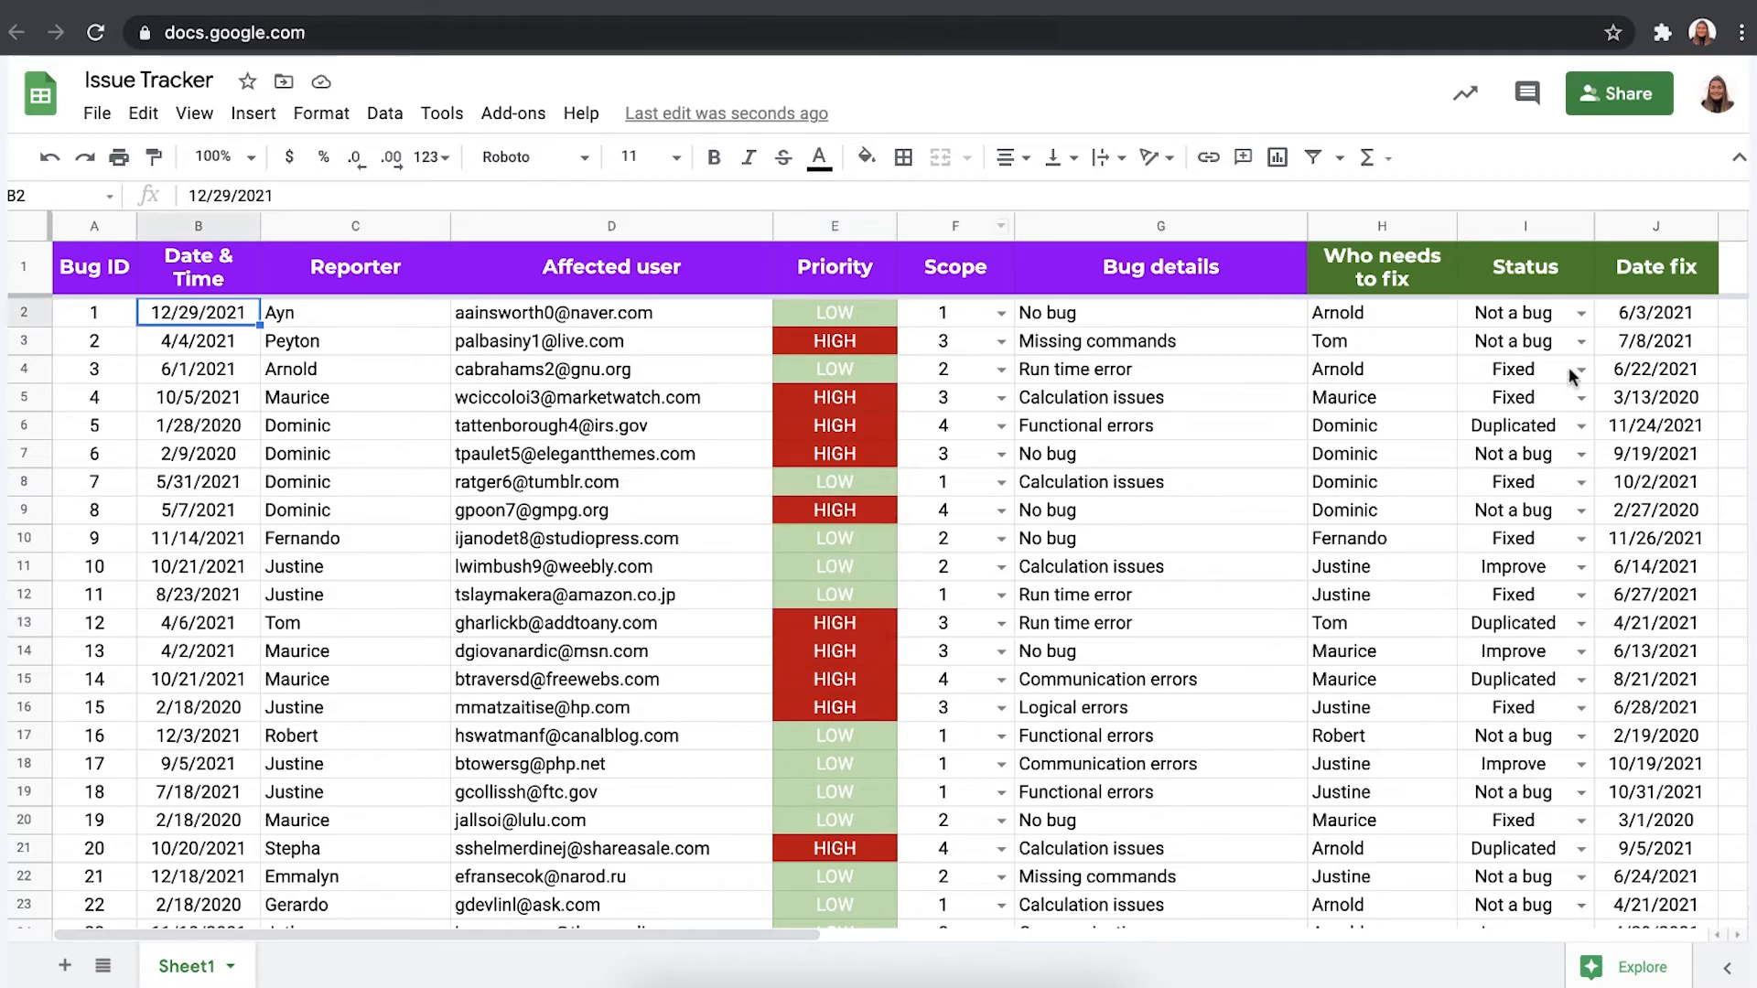
pyautogui.click(1657, 313)
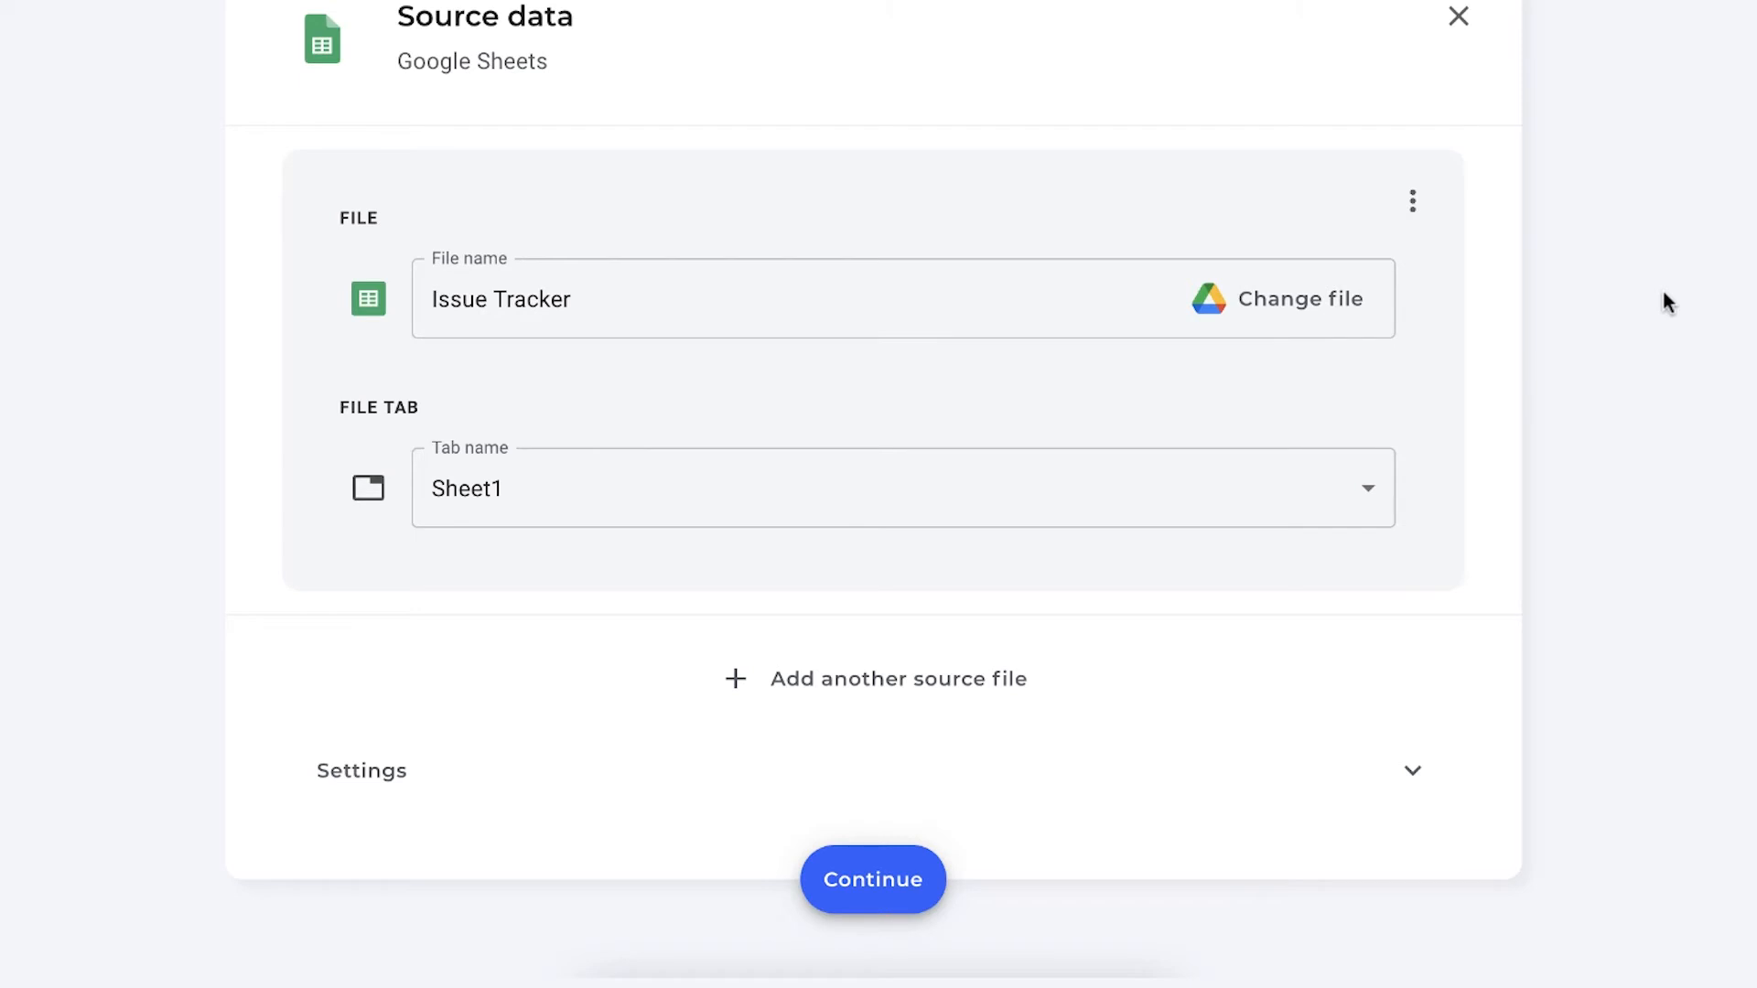
pyautogui.moveTo(1312, 421)
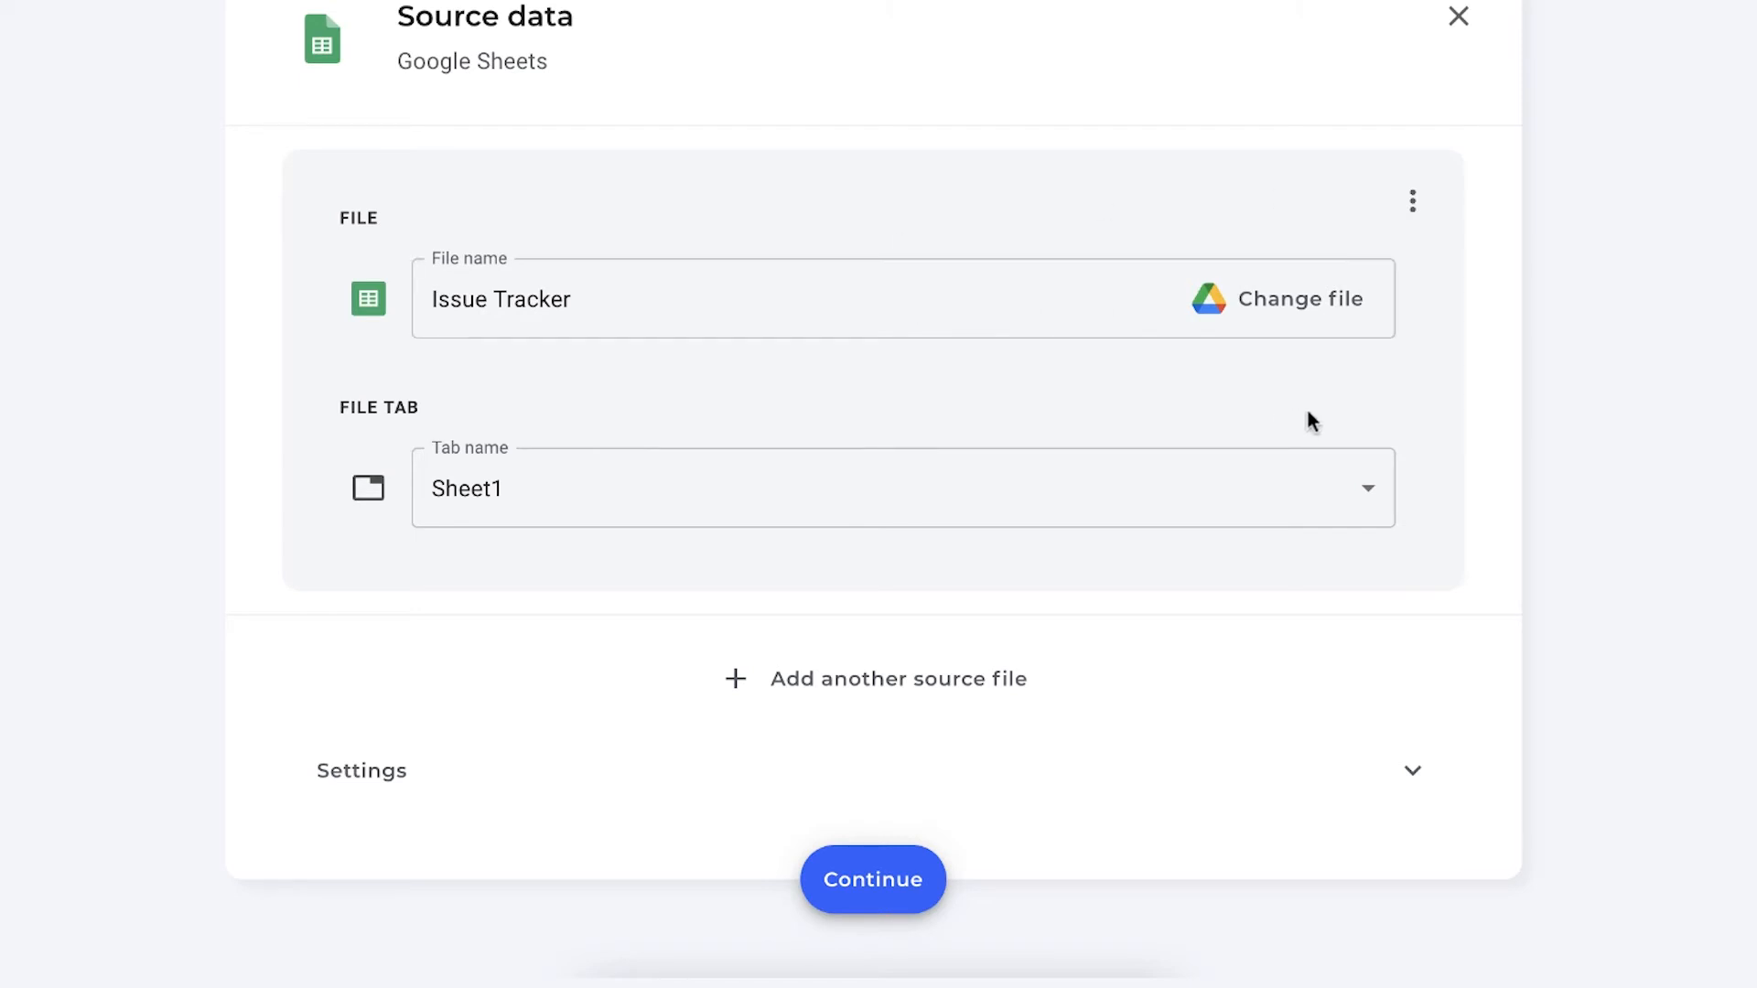
pyautogui.moveTo(1030, 432)
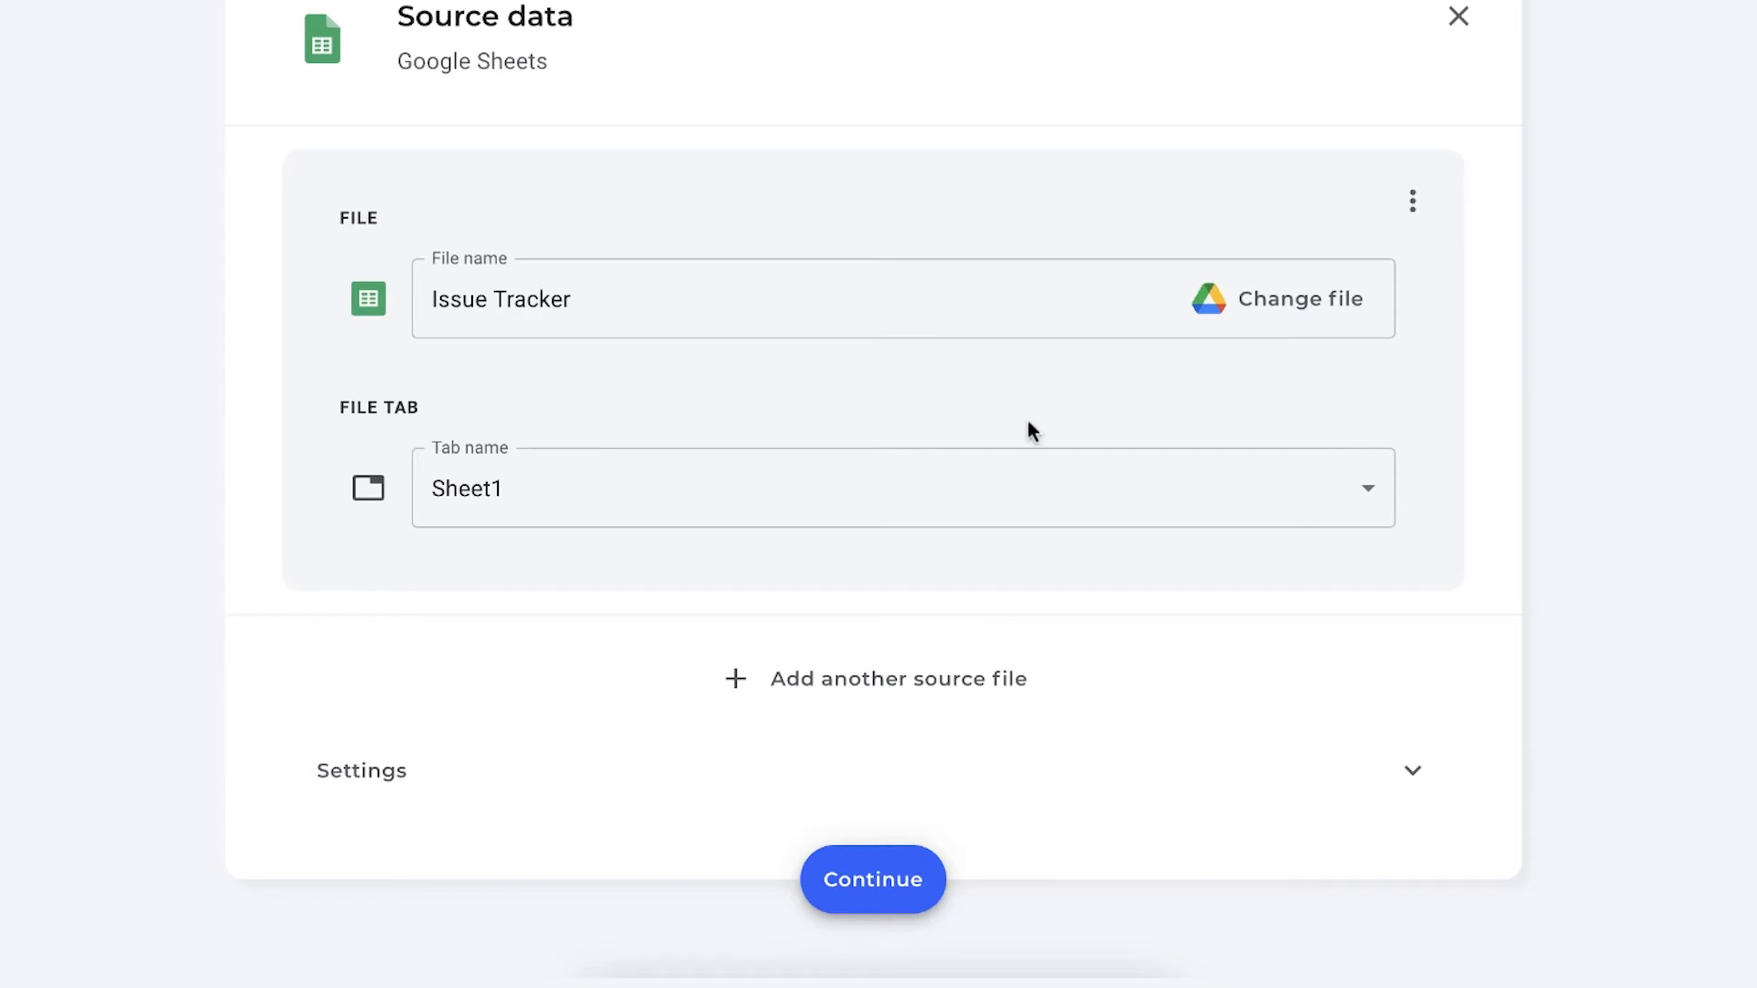
# Enable Number formatting and Cell color and text formatting for the source, then continue
pyautogui.click(361, 771)
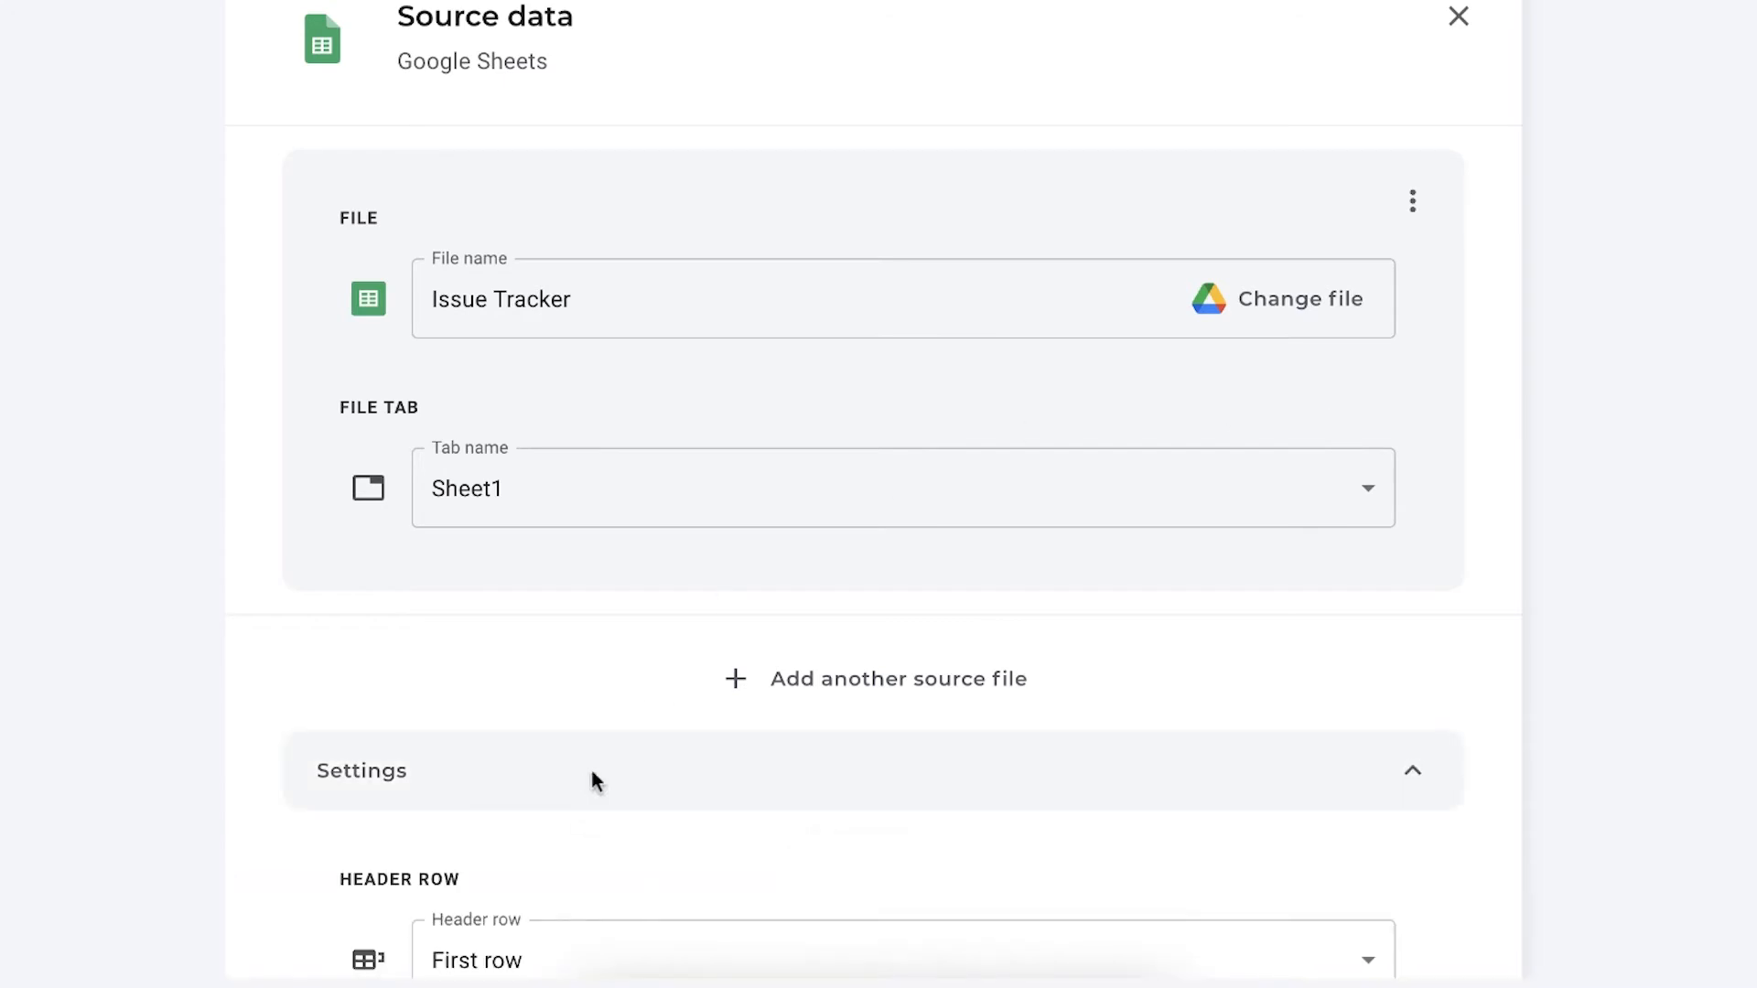
pyautogui.scroll(-3)
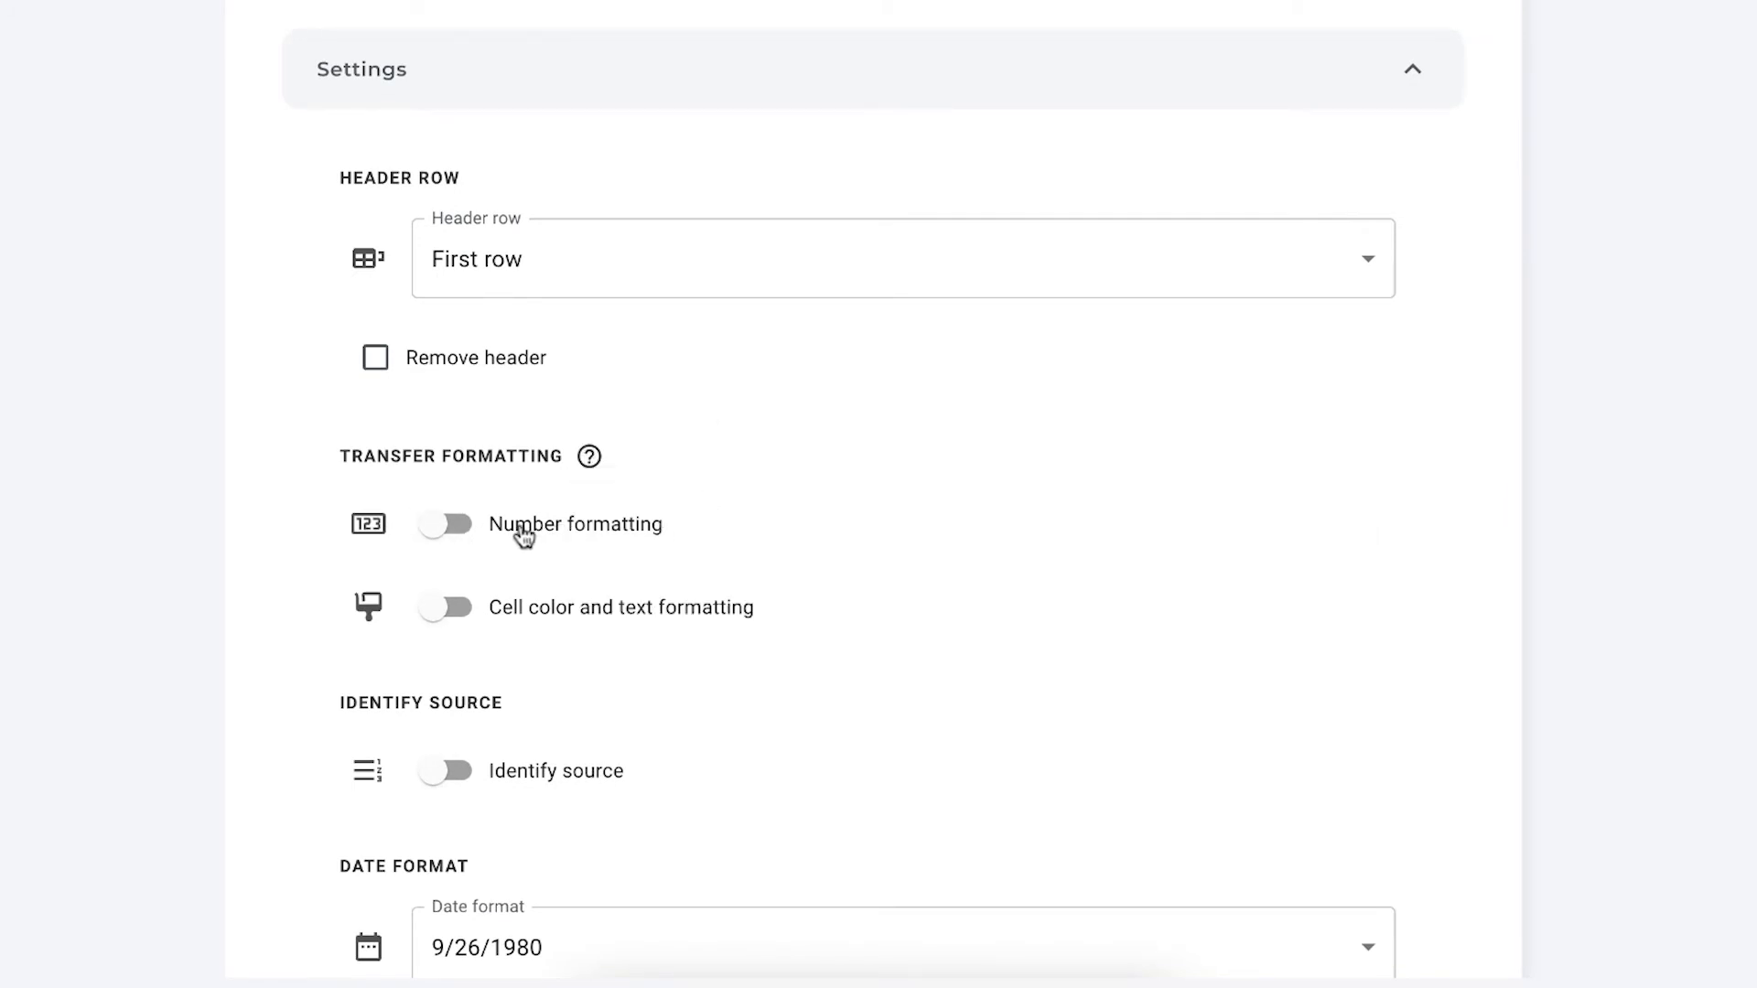
pyautogui.moveTo(656, 597)
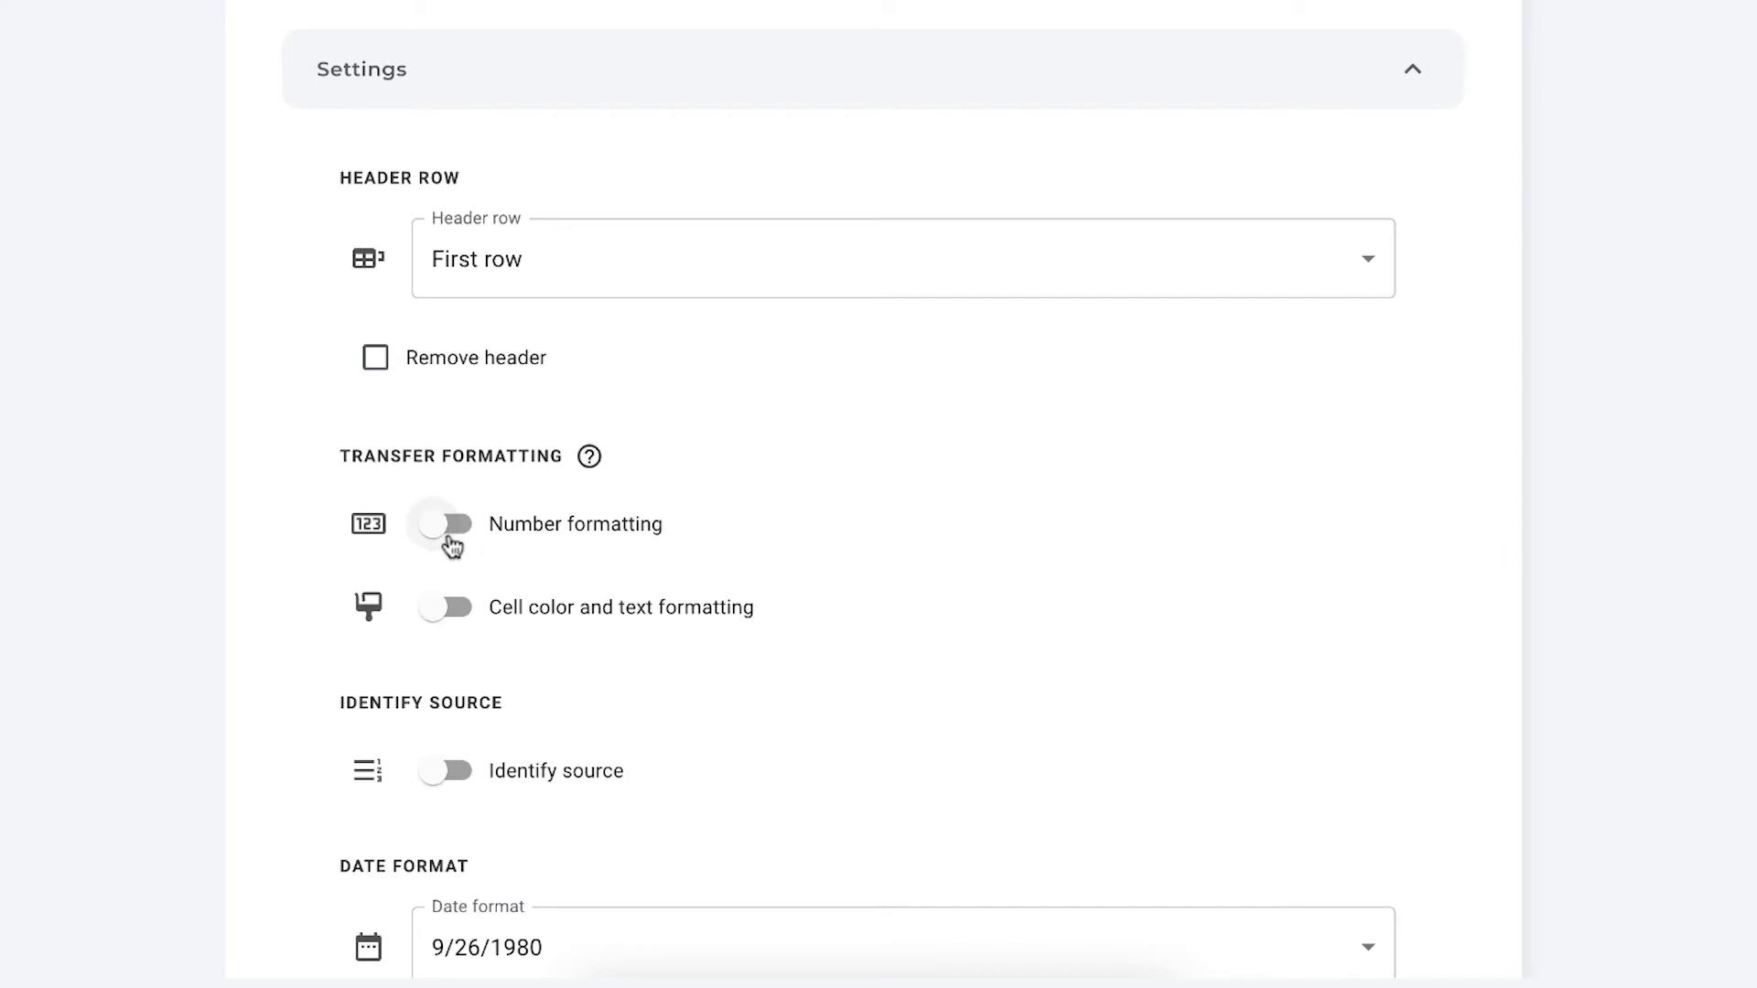
pyautogui.click(443, 523)
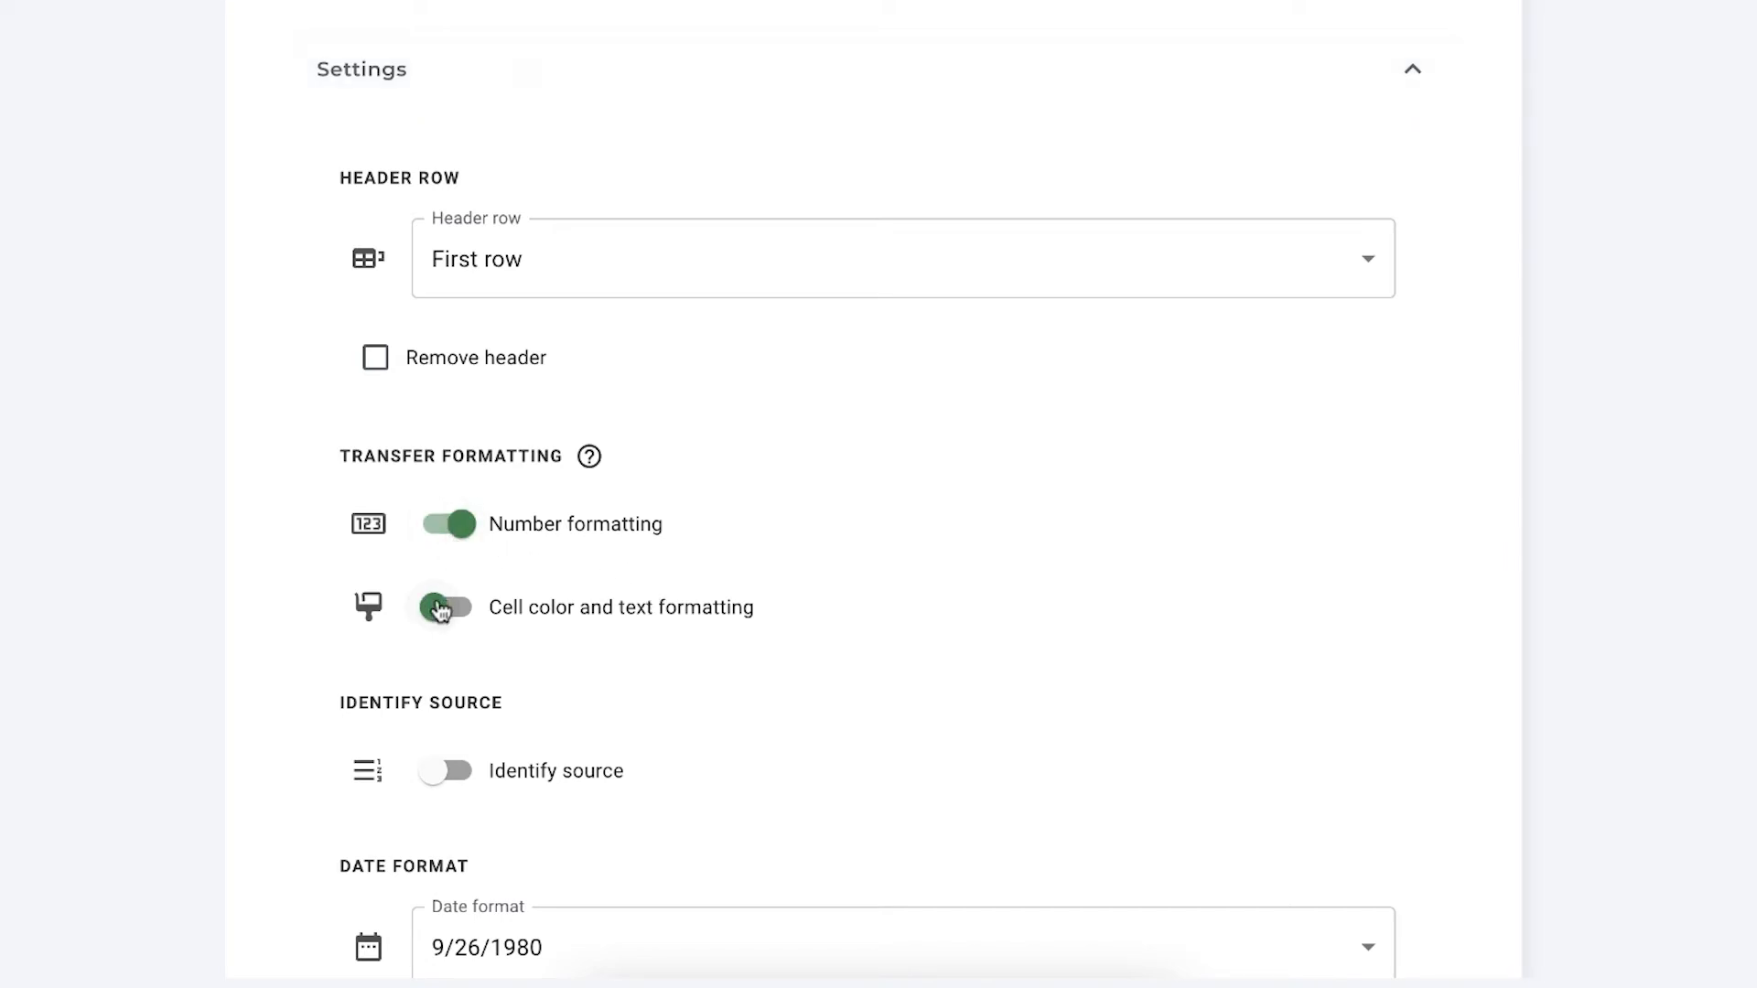
pyautogui.click(447, 606)
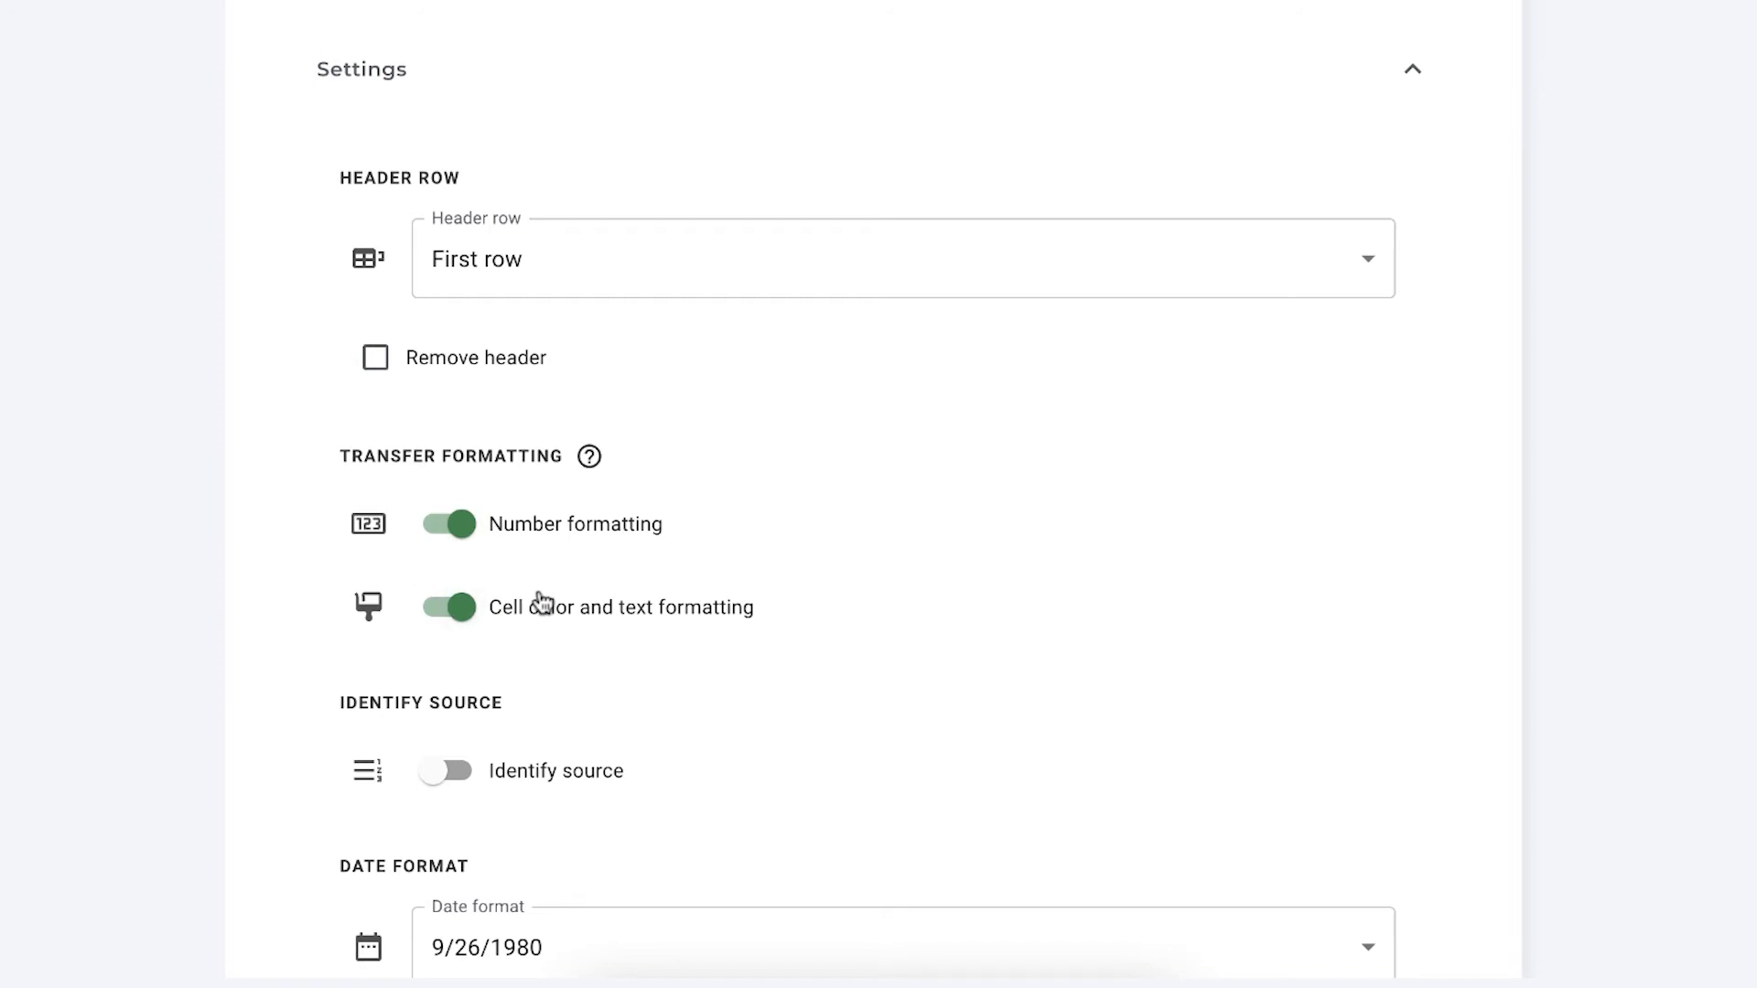
pyautogui.scroll(-3)
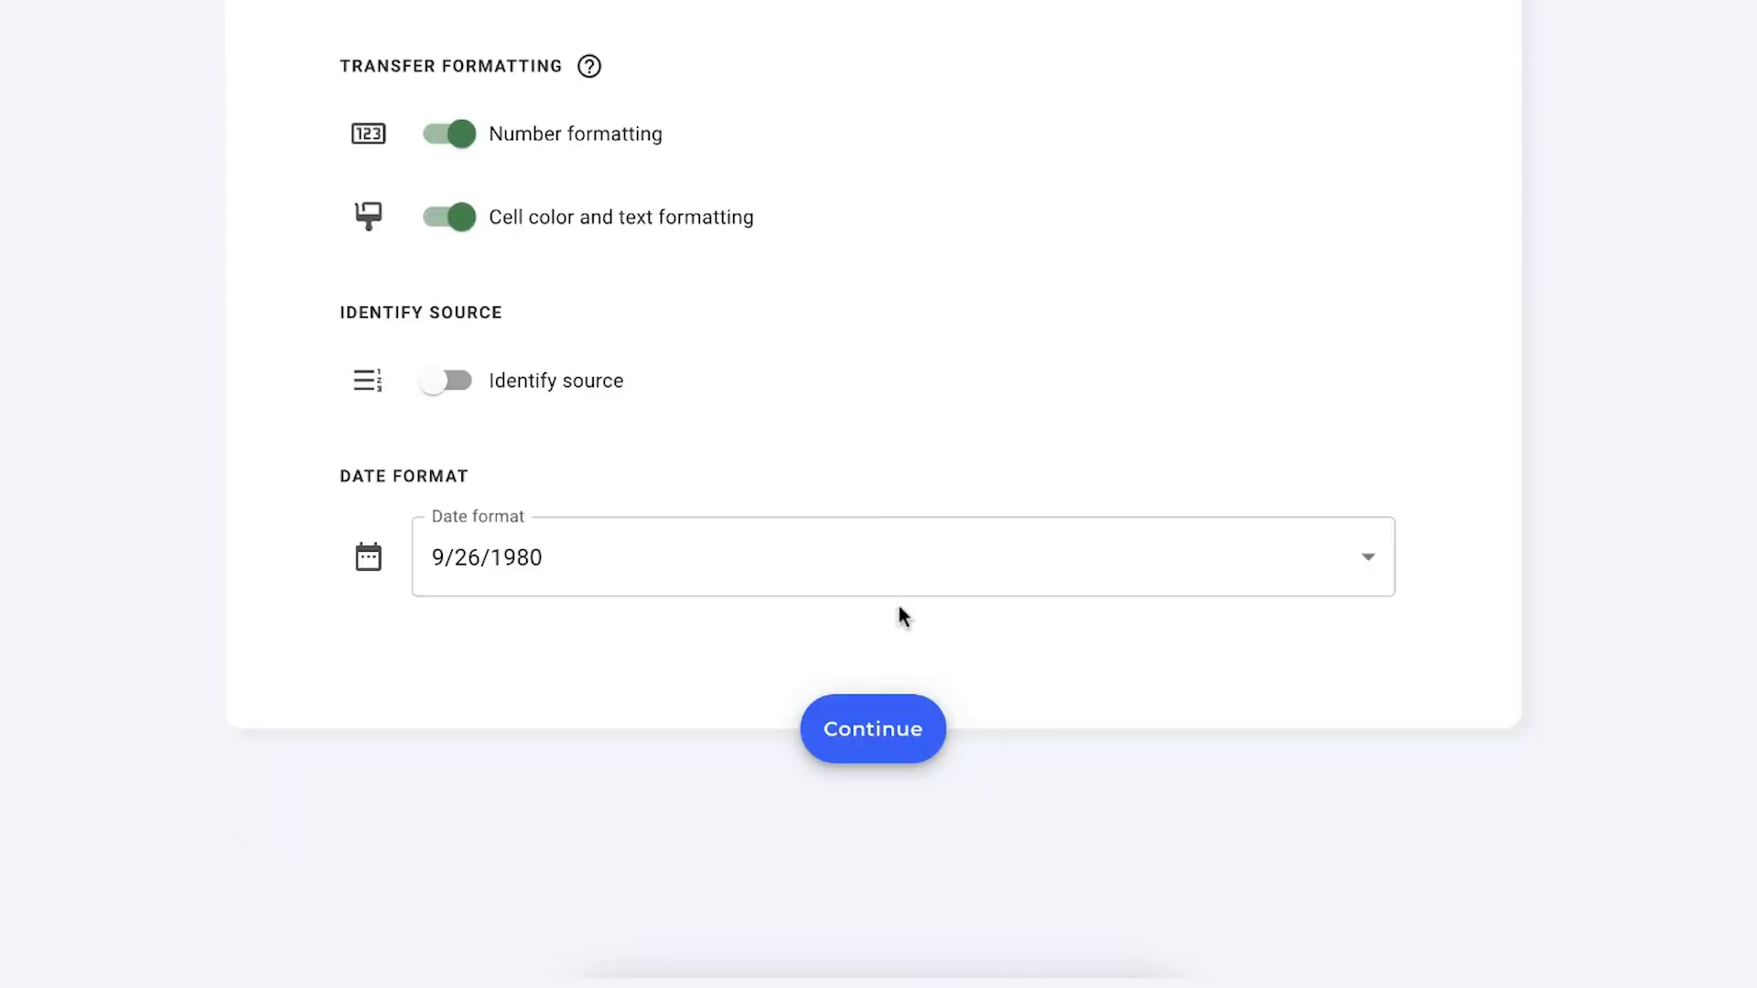
pyautogui.click(871, 728)
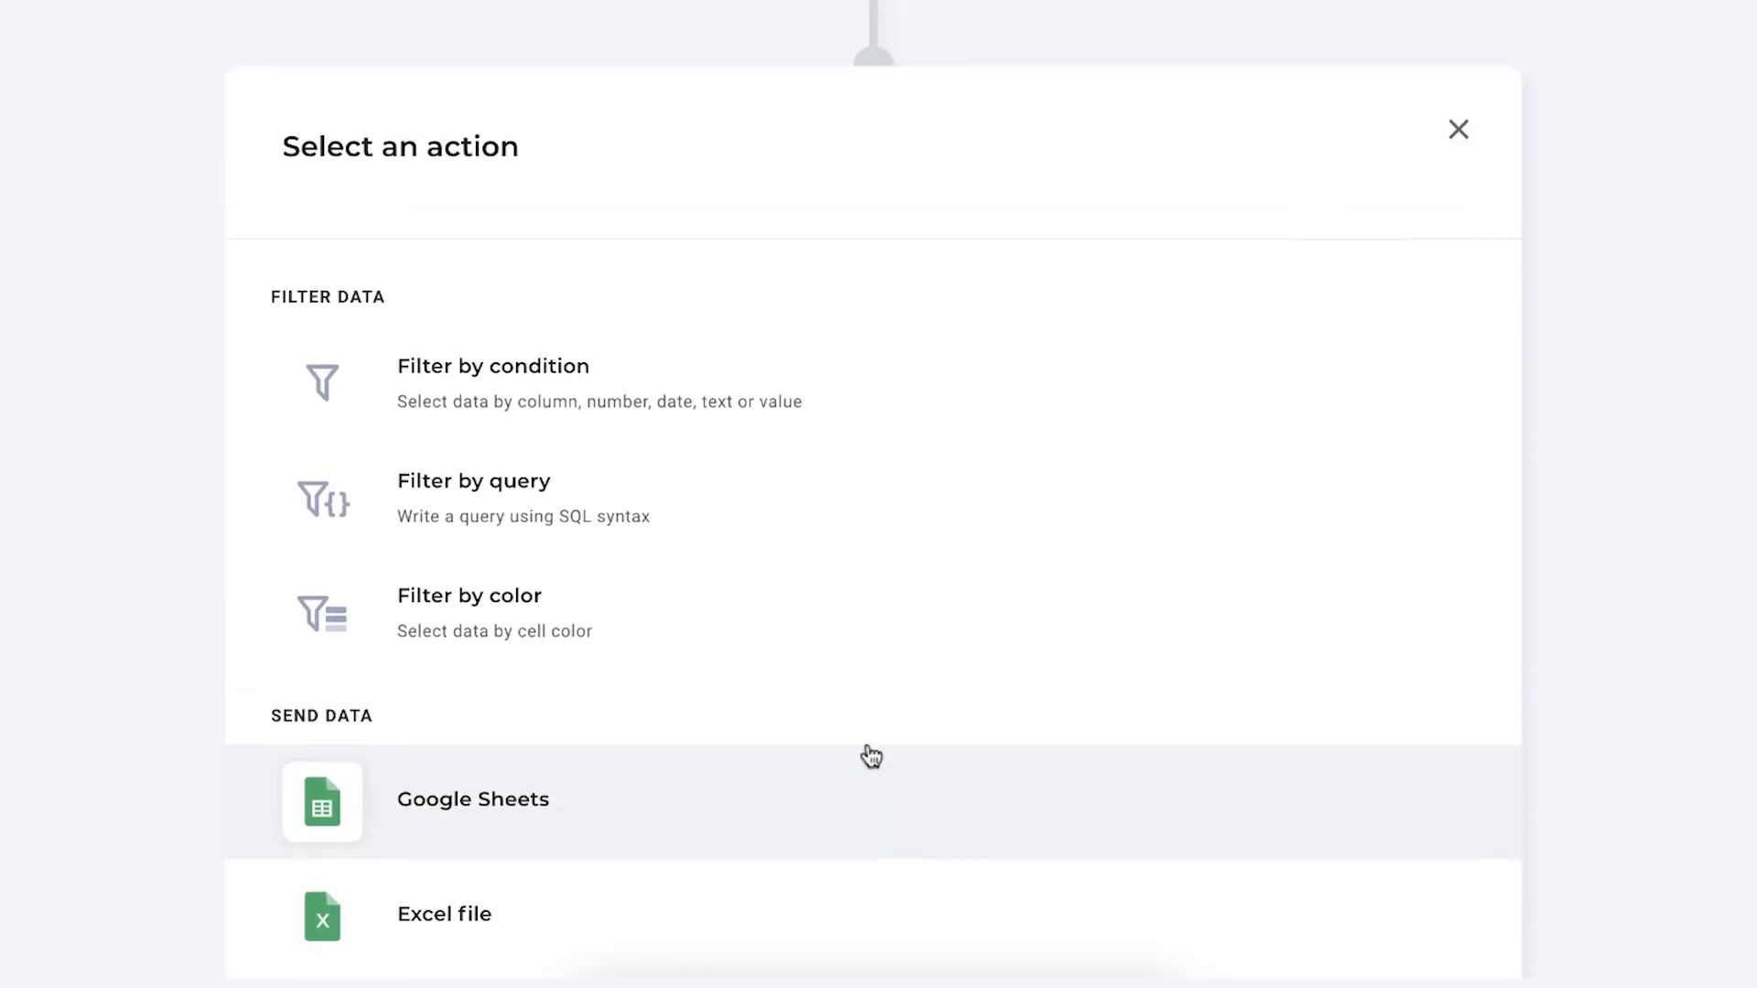
# Choose Google Sheets as the destination for the workflow's data
pyautogui.scroll(-3)
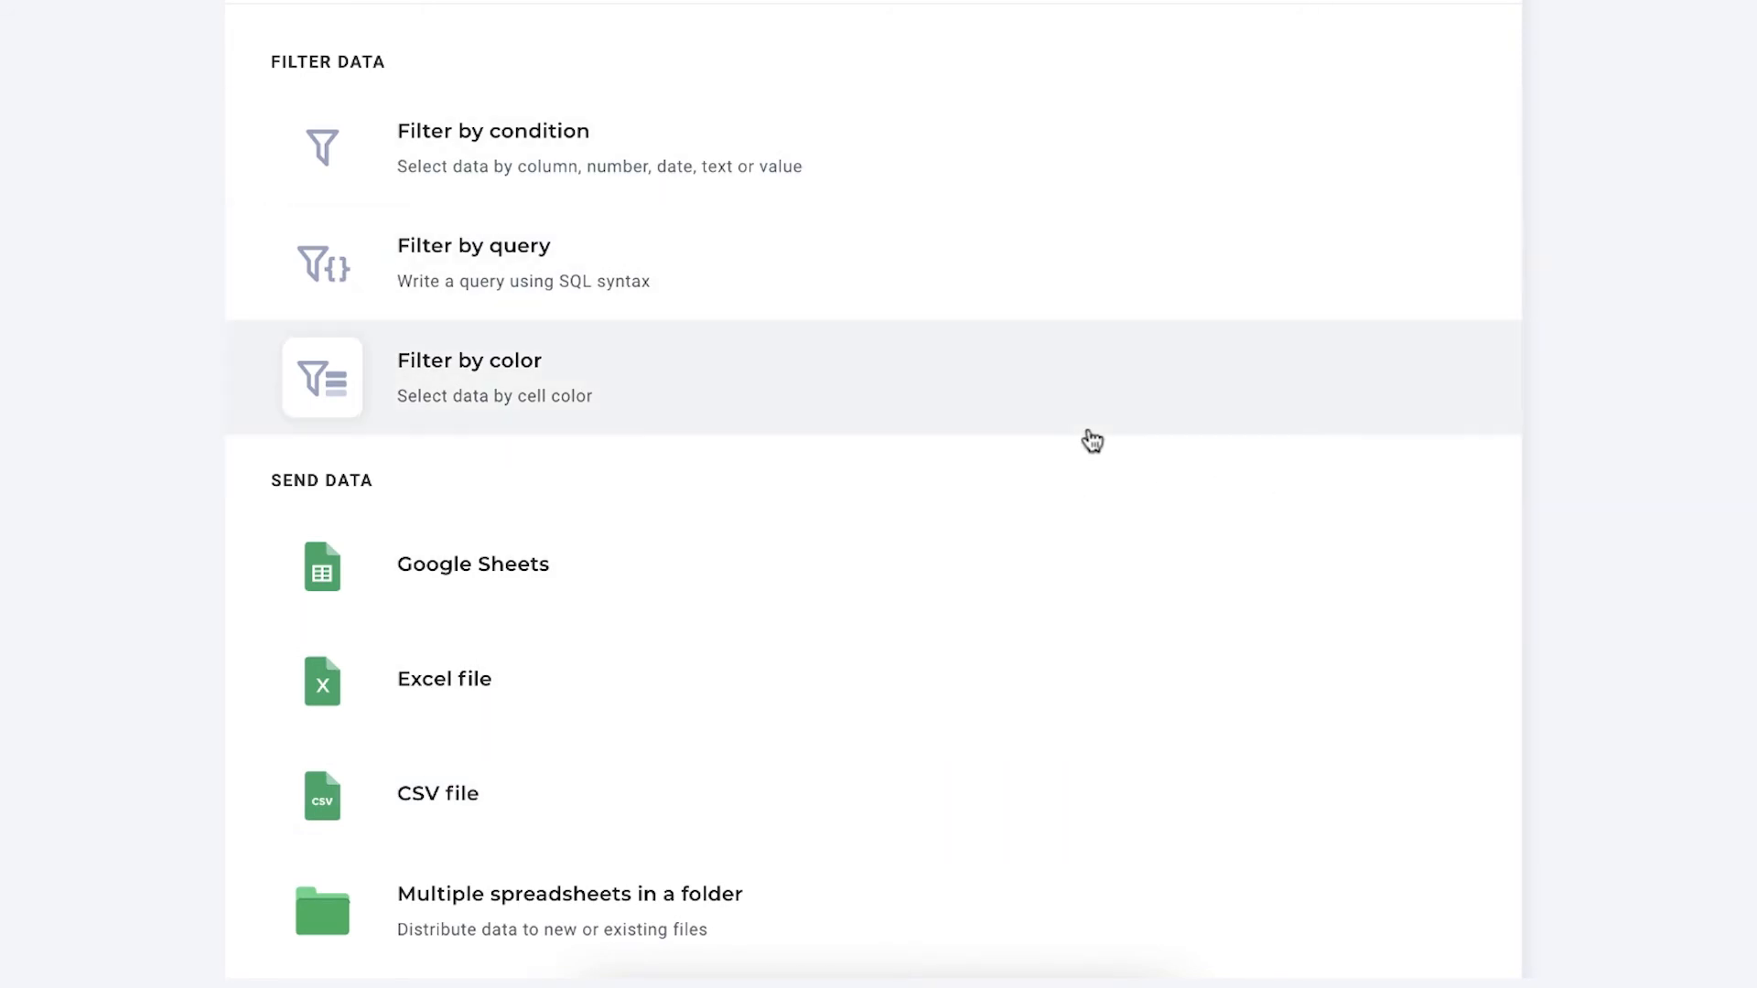
pyautogui.moveTo(1190, 505)
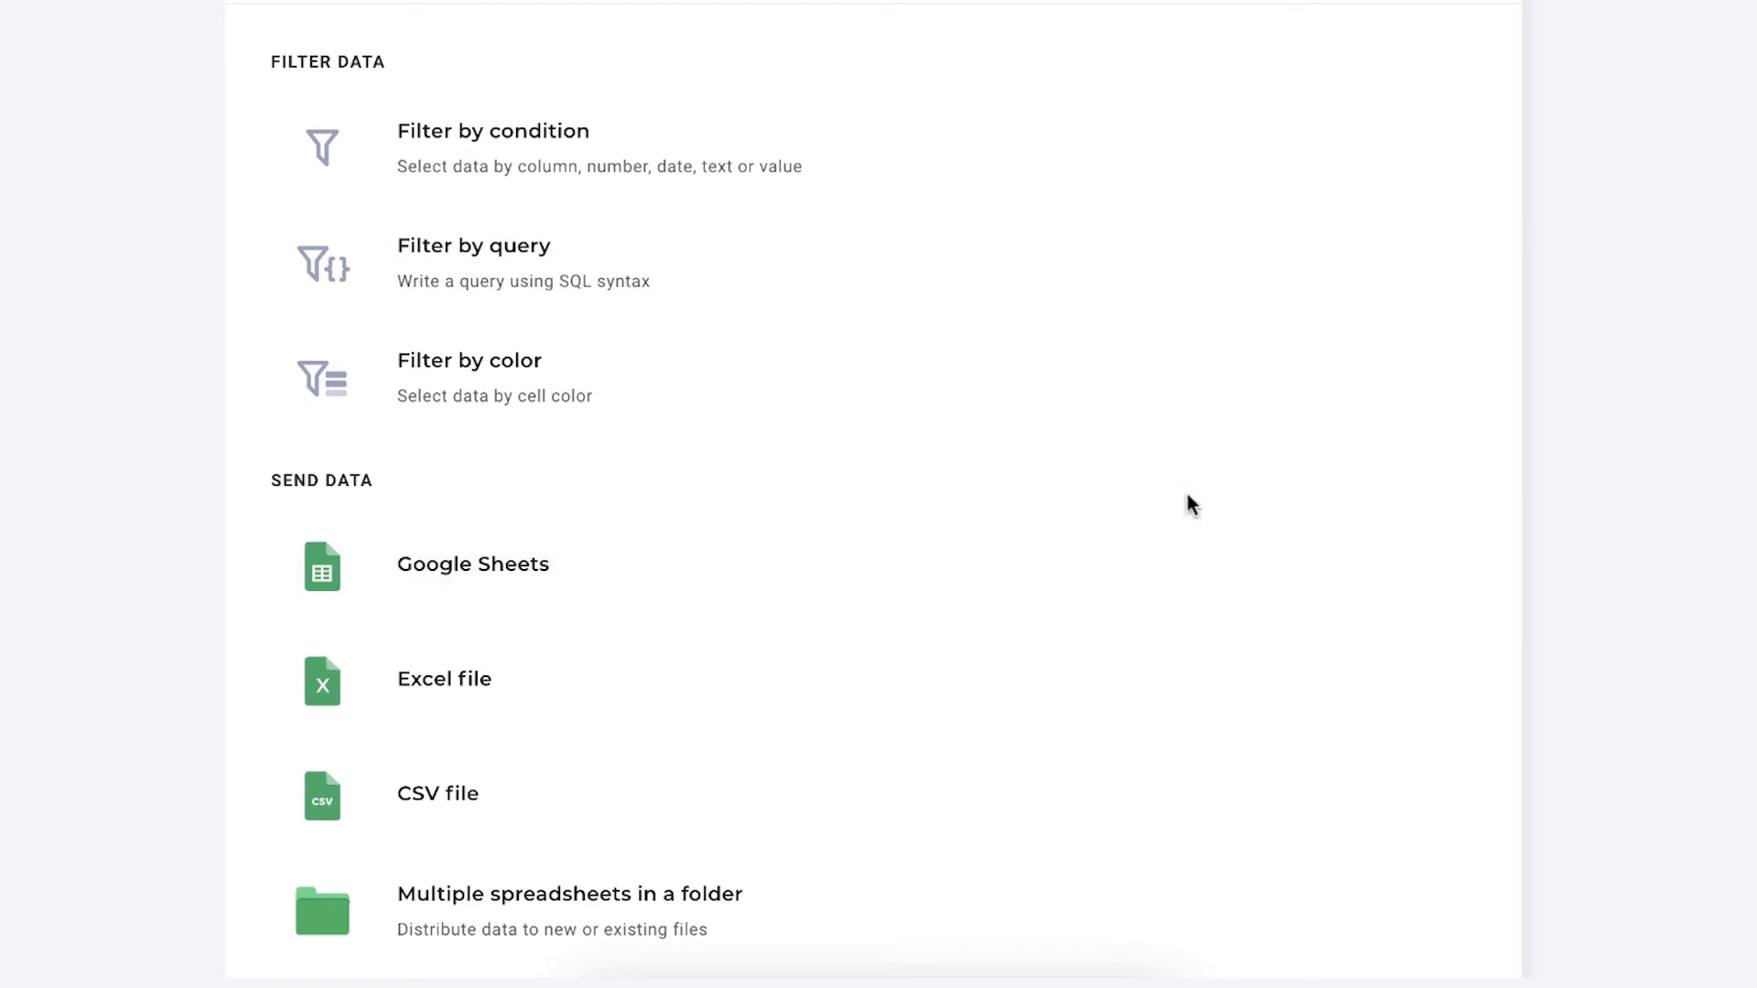
pyautogui.moveTo(935, 503)
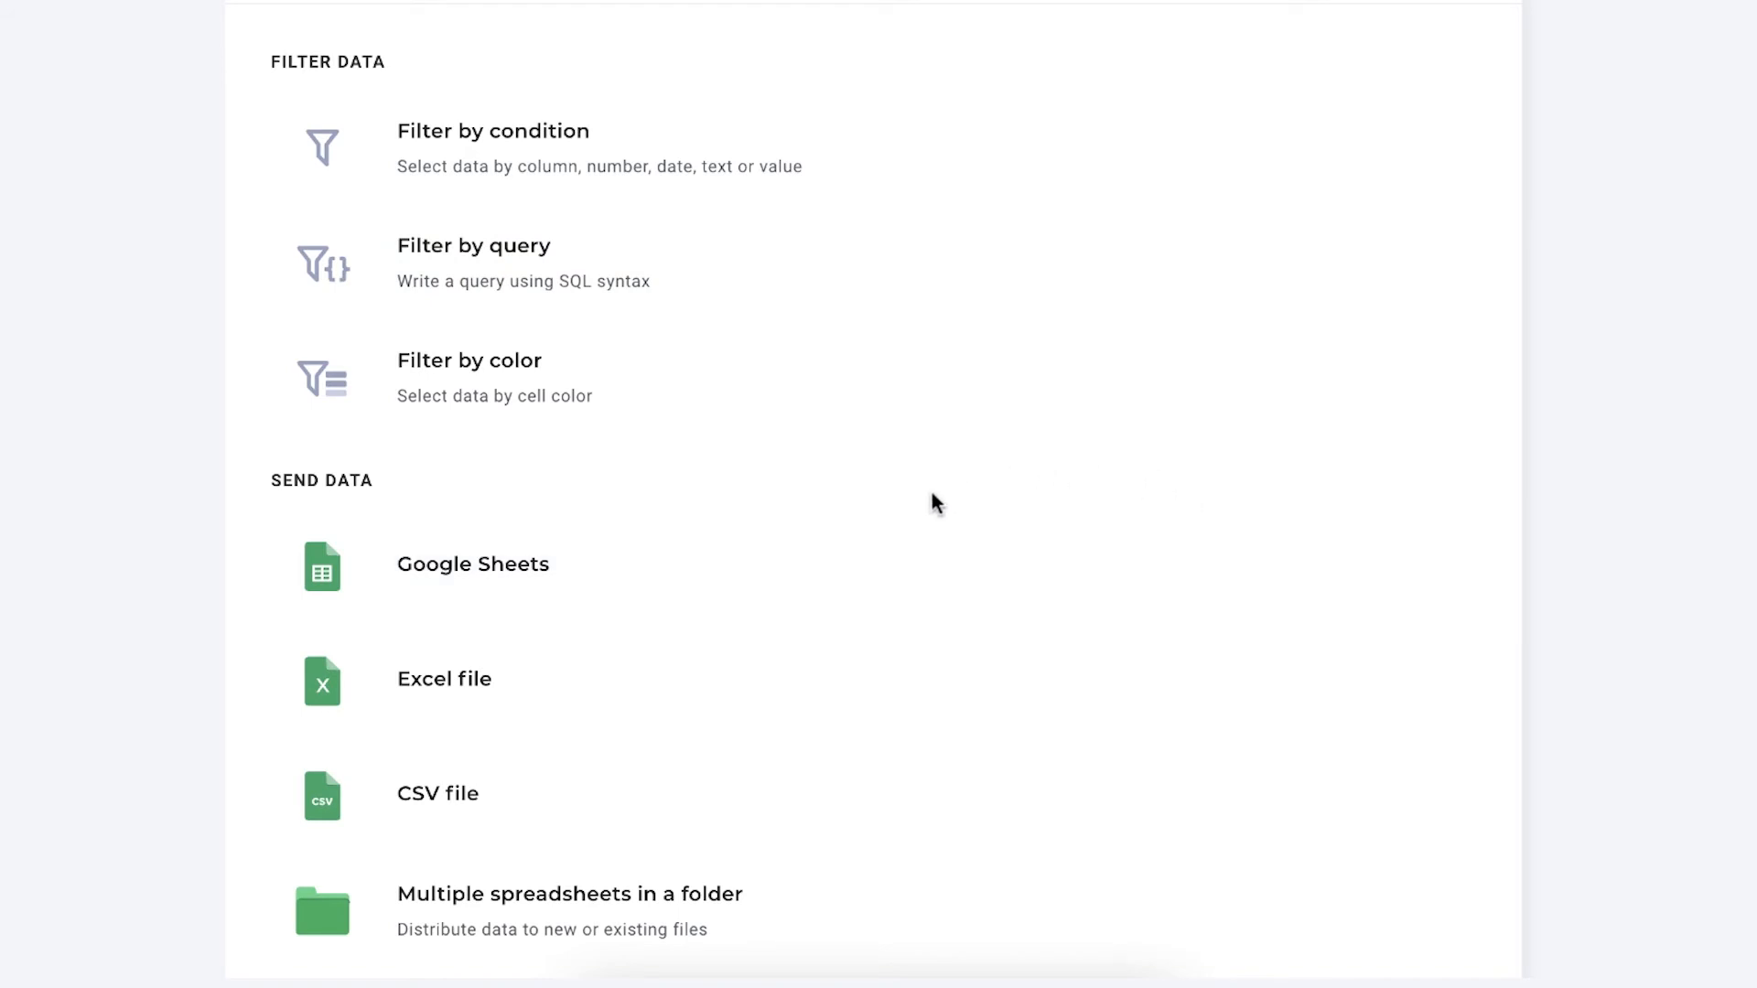
pyautogui.click(472, 563)
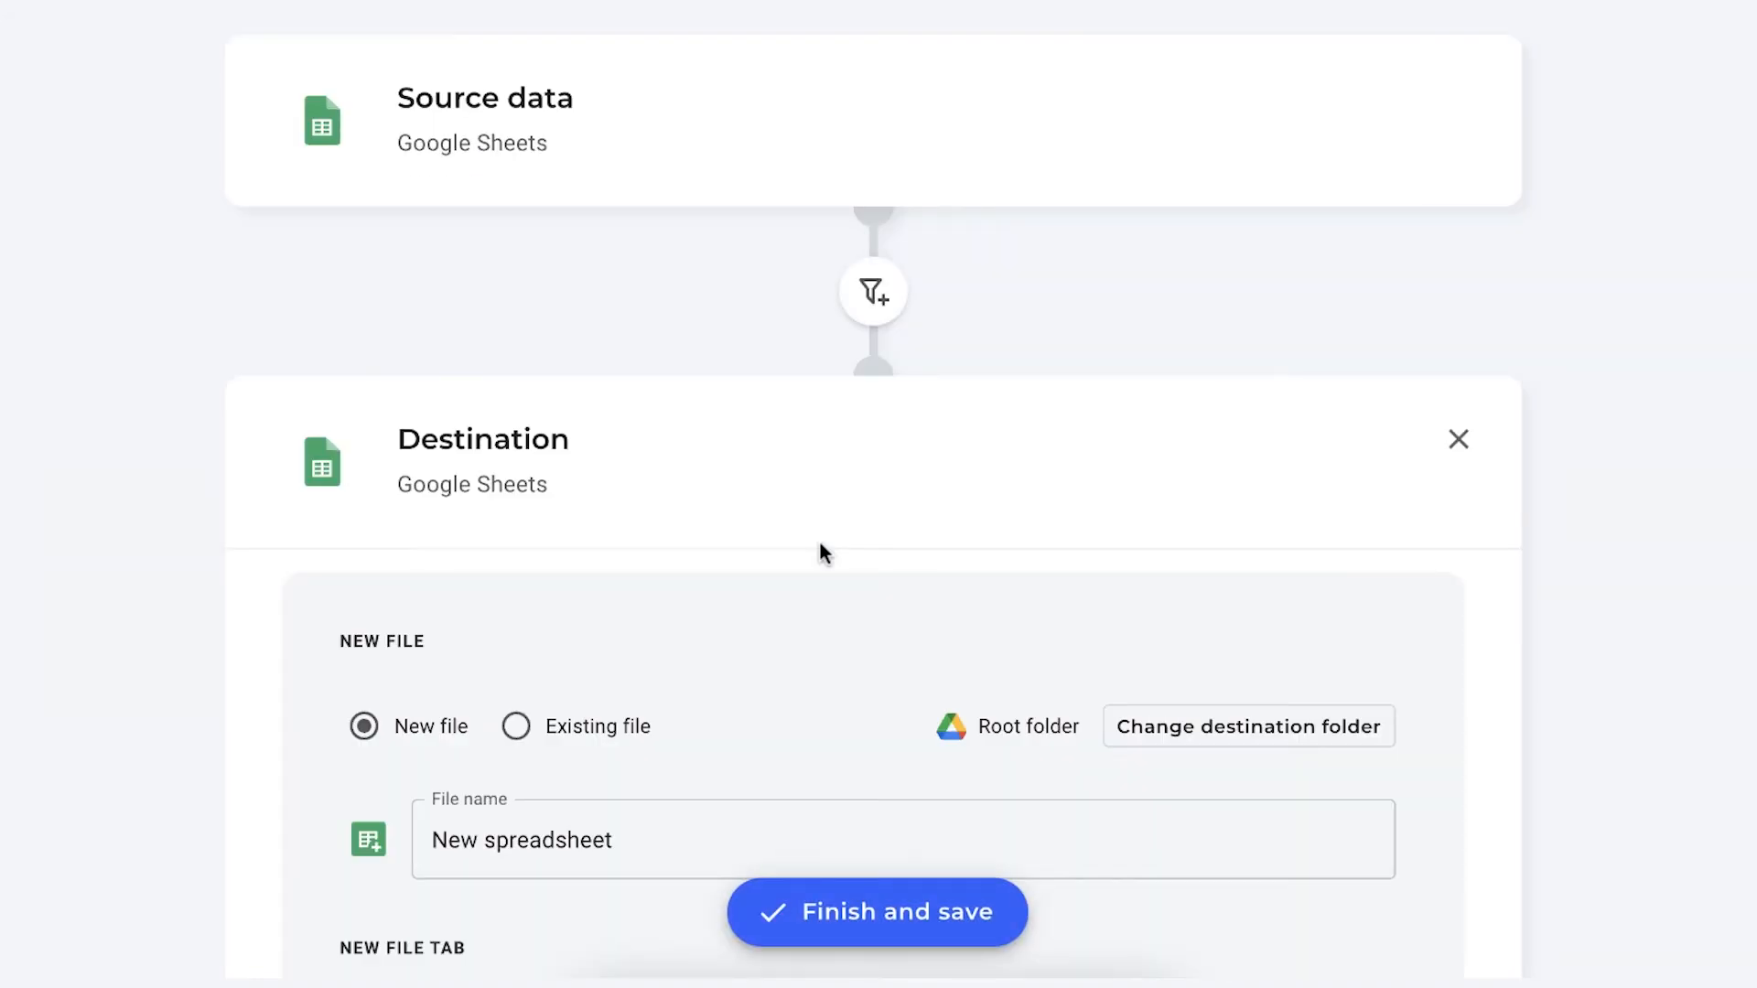
pyautogui.moveTo(655, 736)
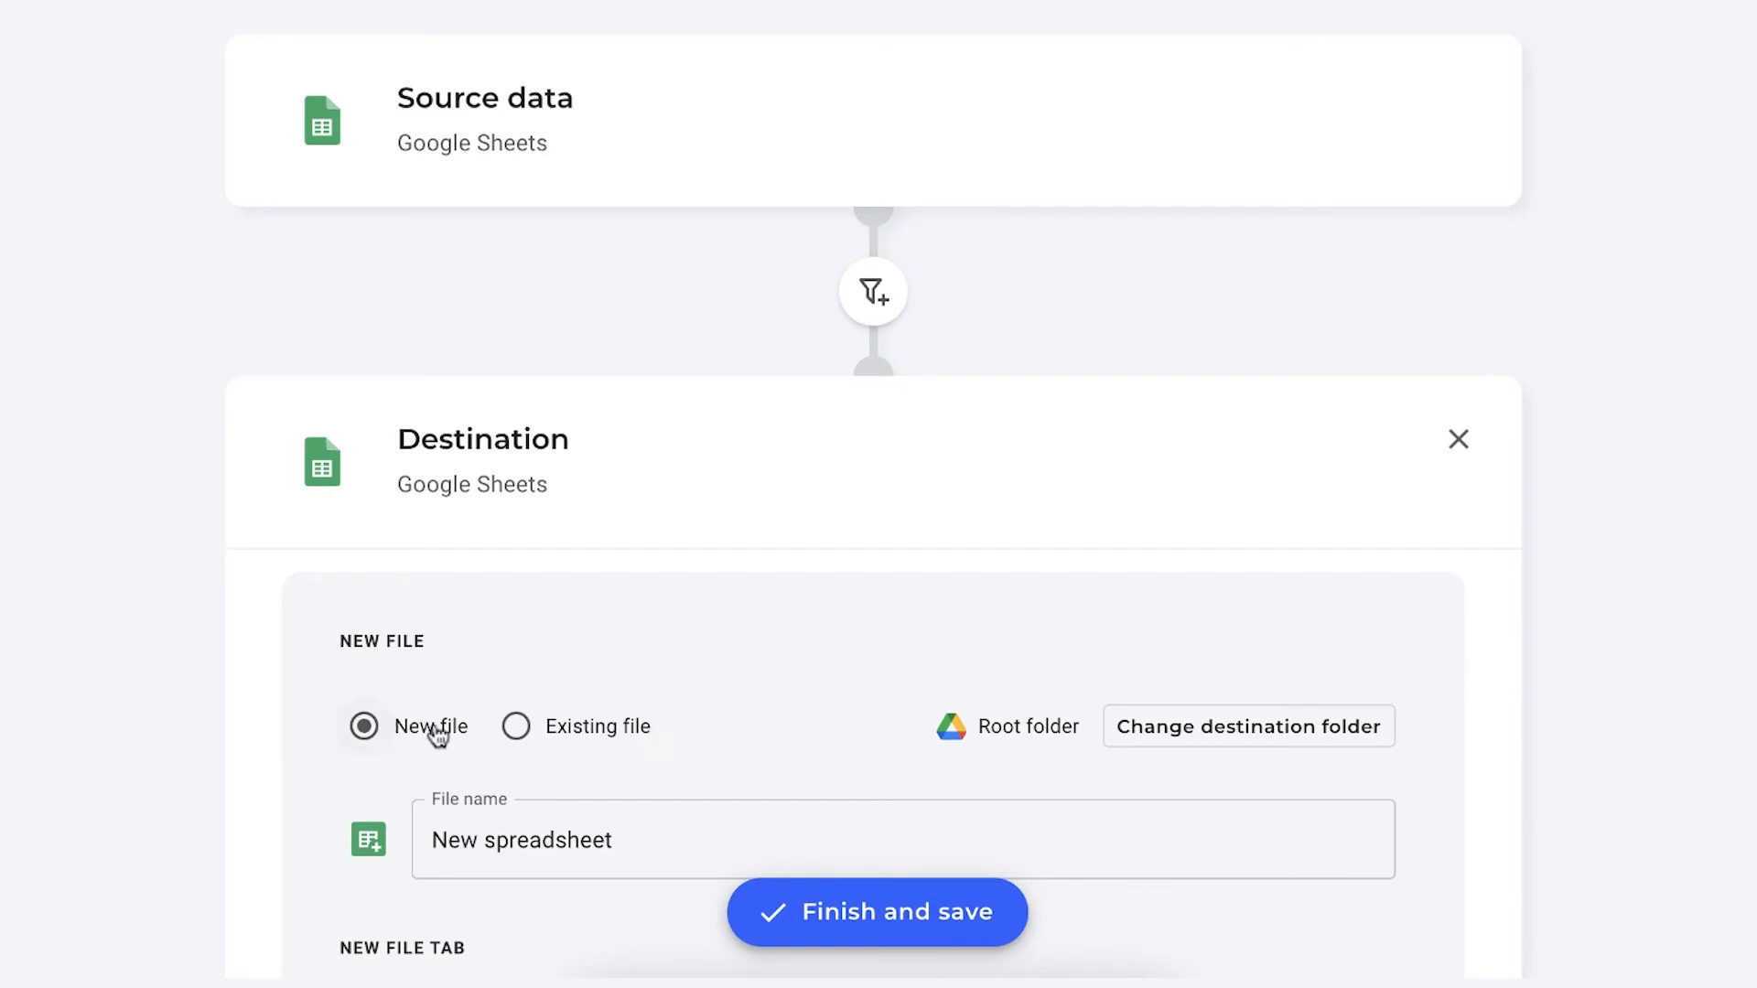
# Name the new destination file 'Transfer formatting example' with tab 'Number and cell color'
pyautogui.scroll(-3)
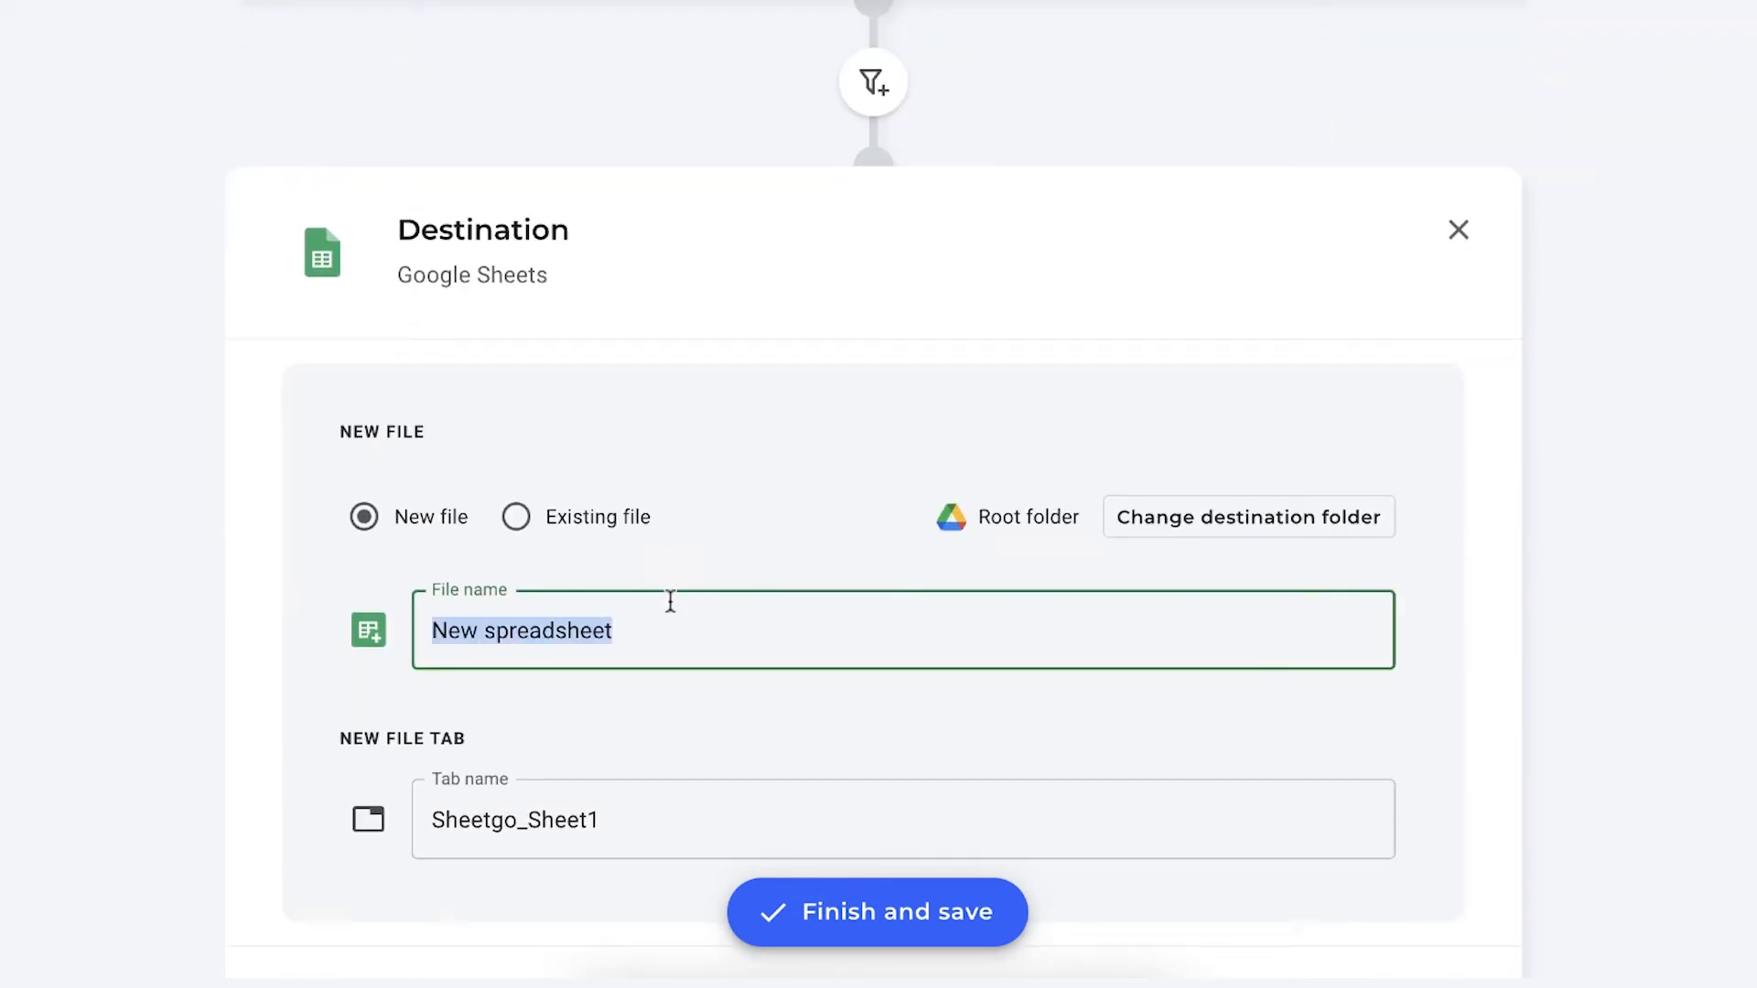
pyautogui.write('Transfer formatting example')
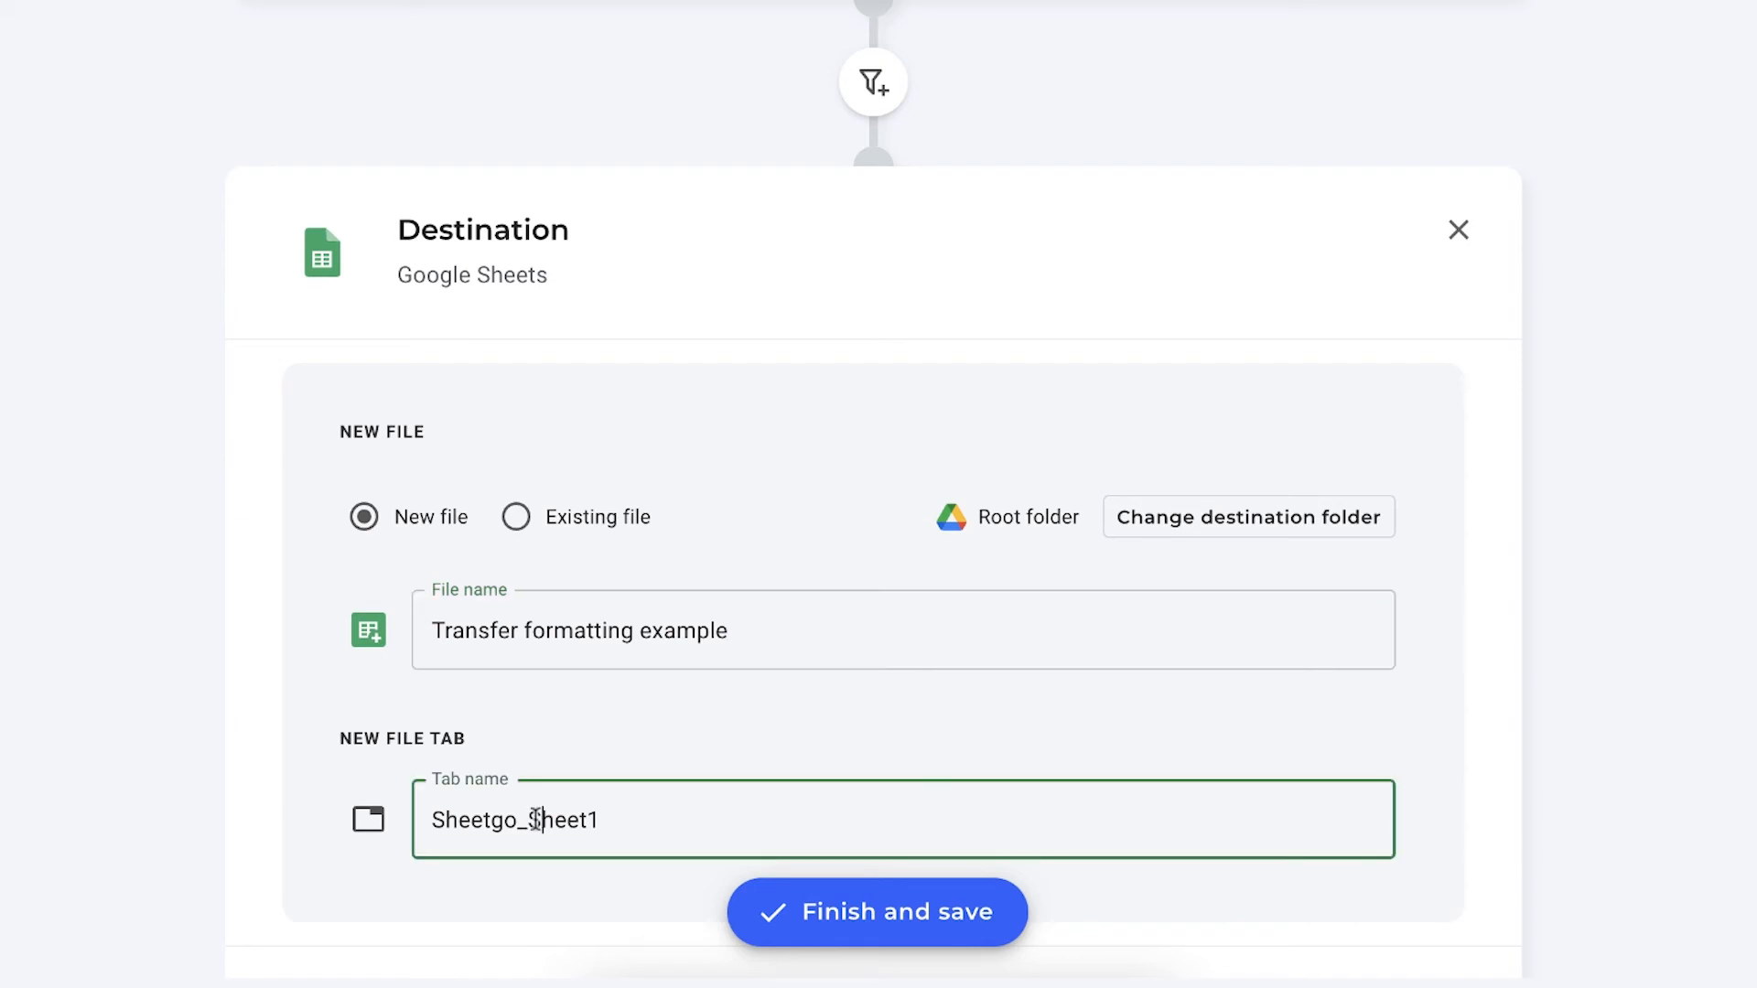
pyautogui.write('Number and')
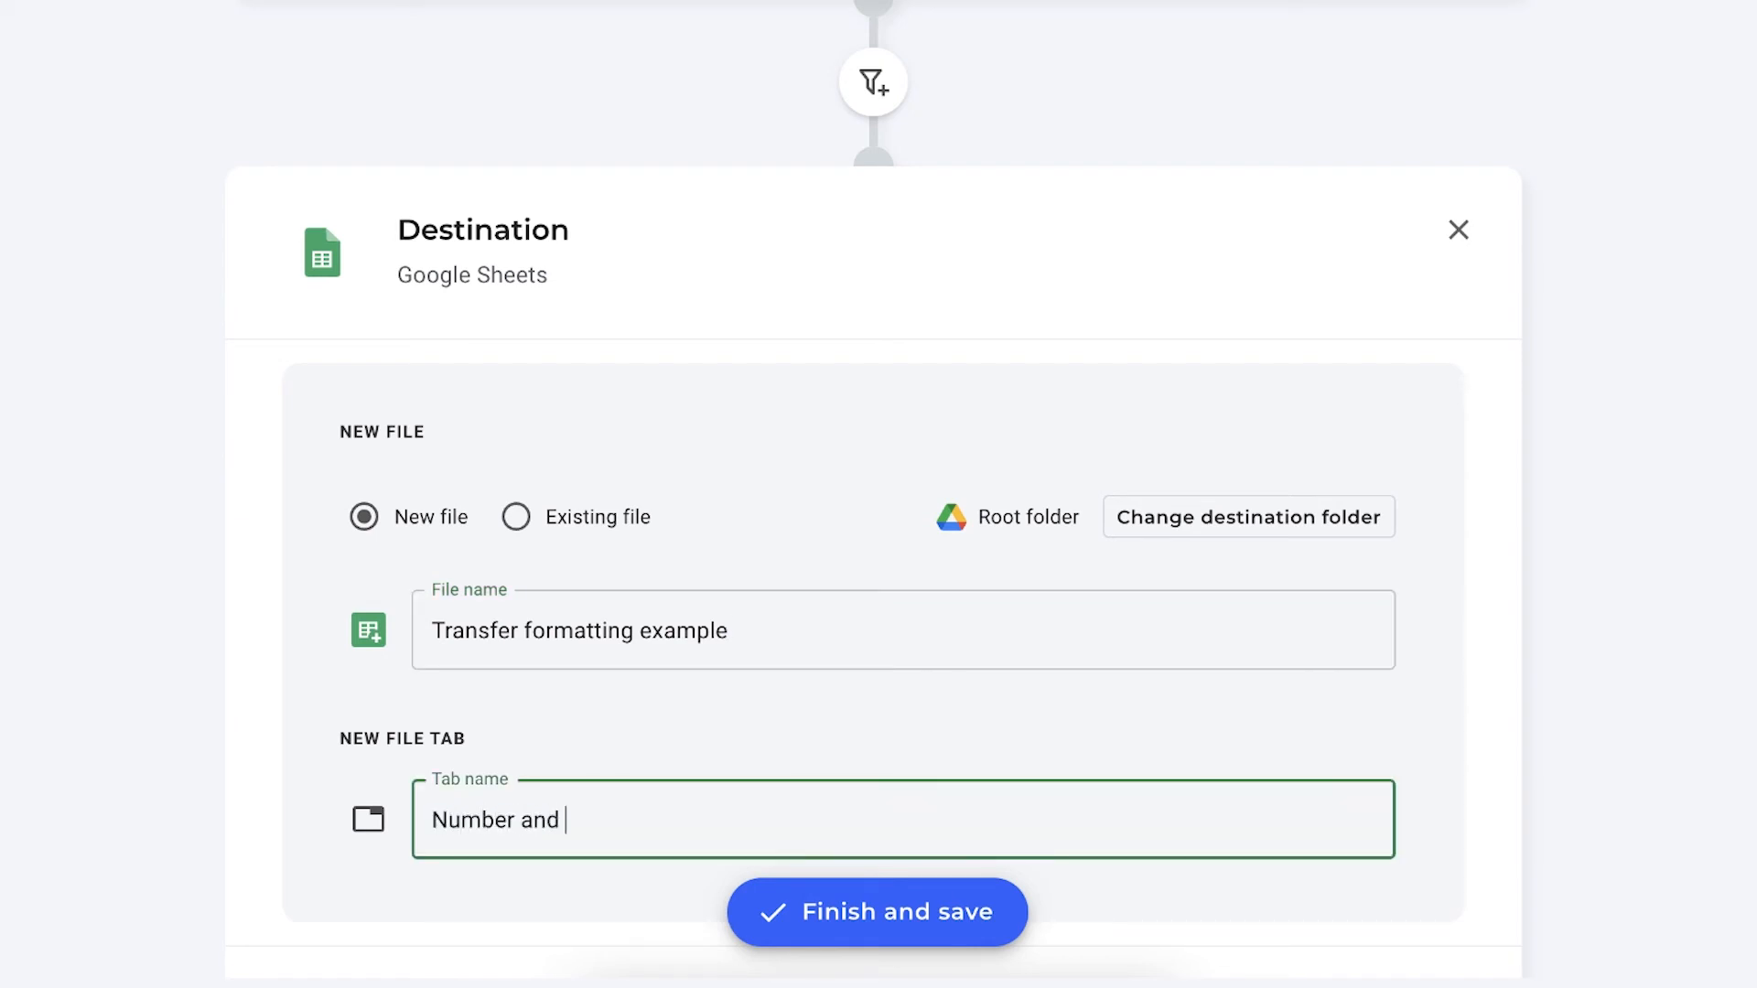
pyautogui.write('cell color')
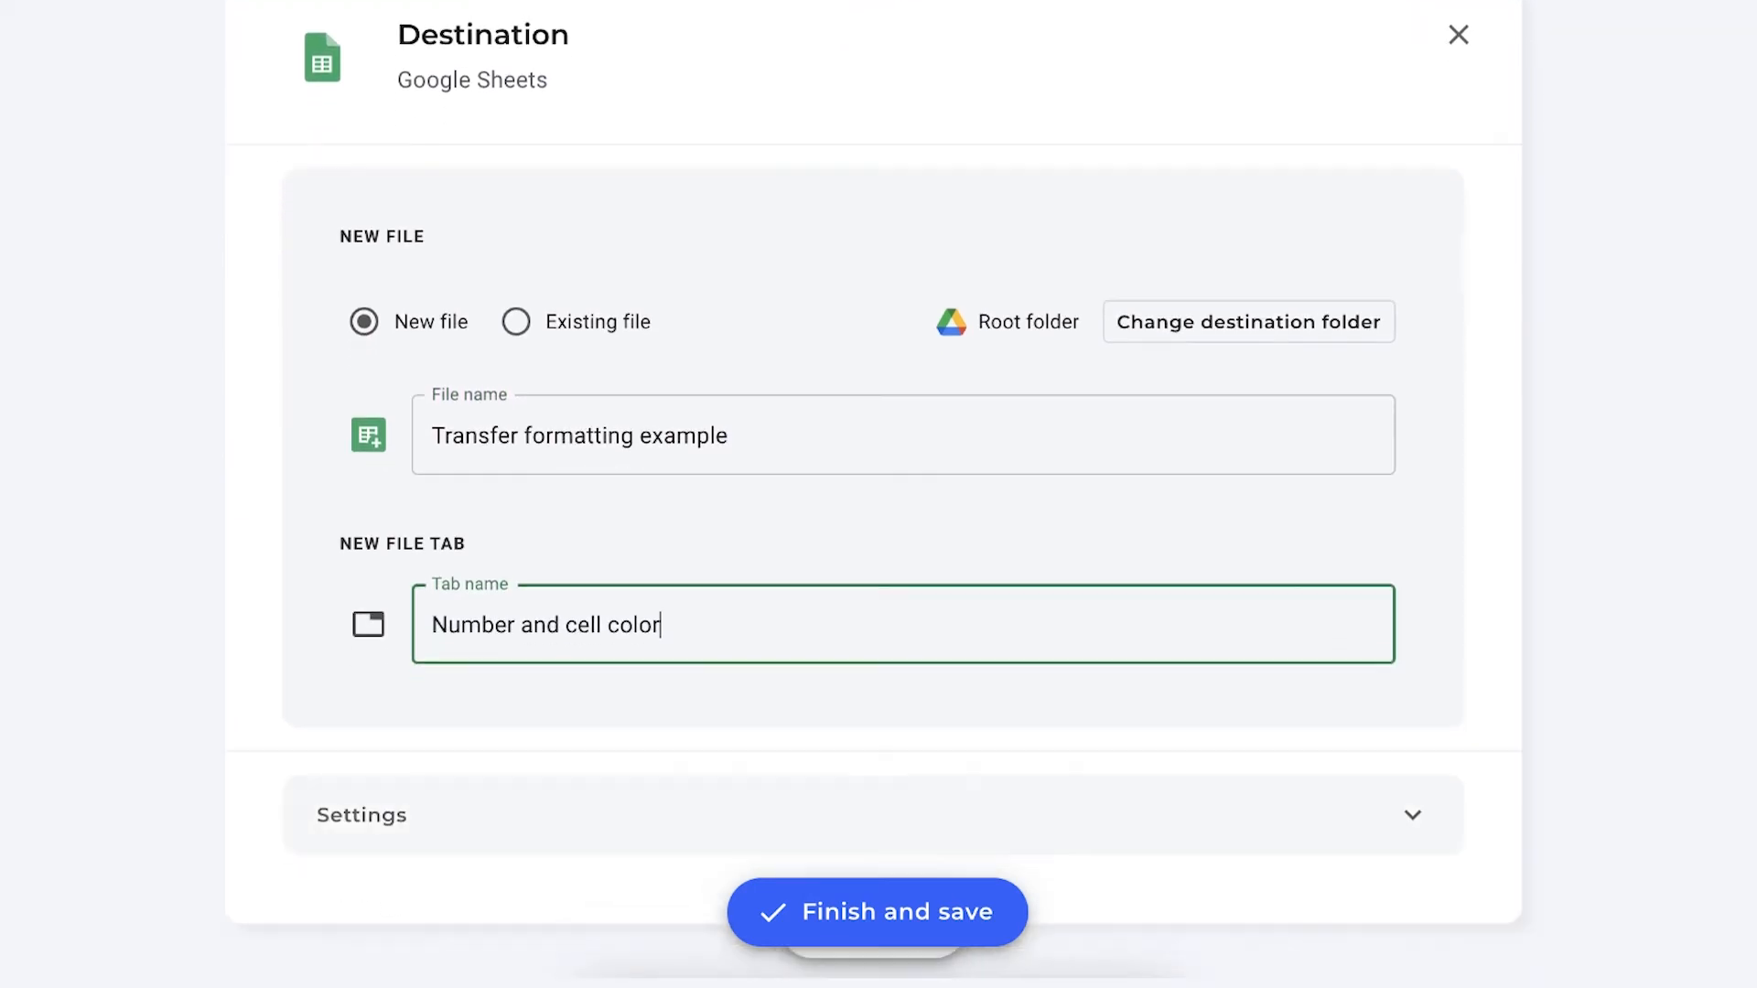
pyautogui.click(1459, 35)
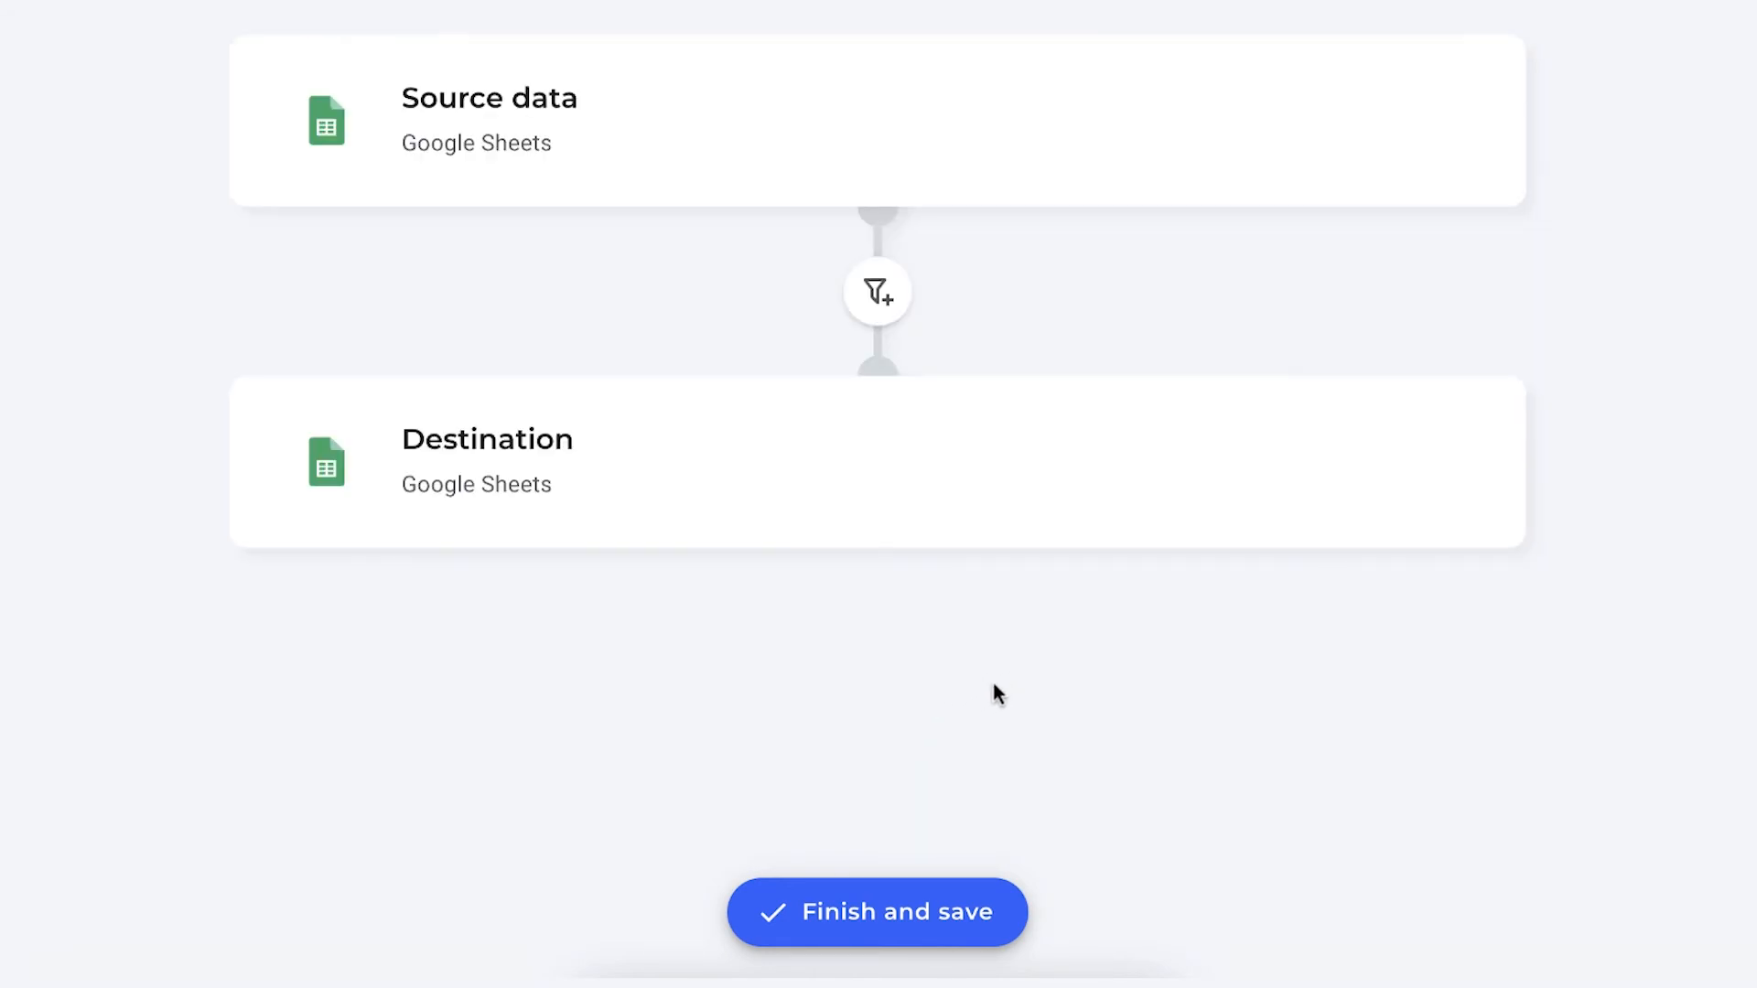
pyautogui.moveTo(875, 135)
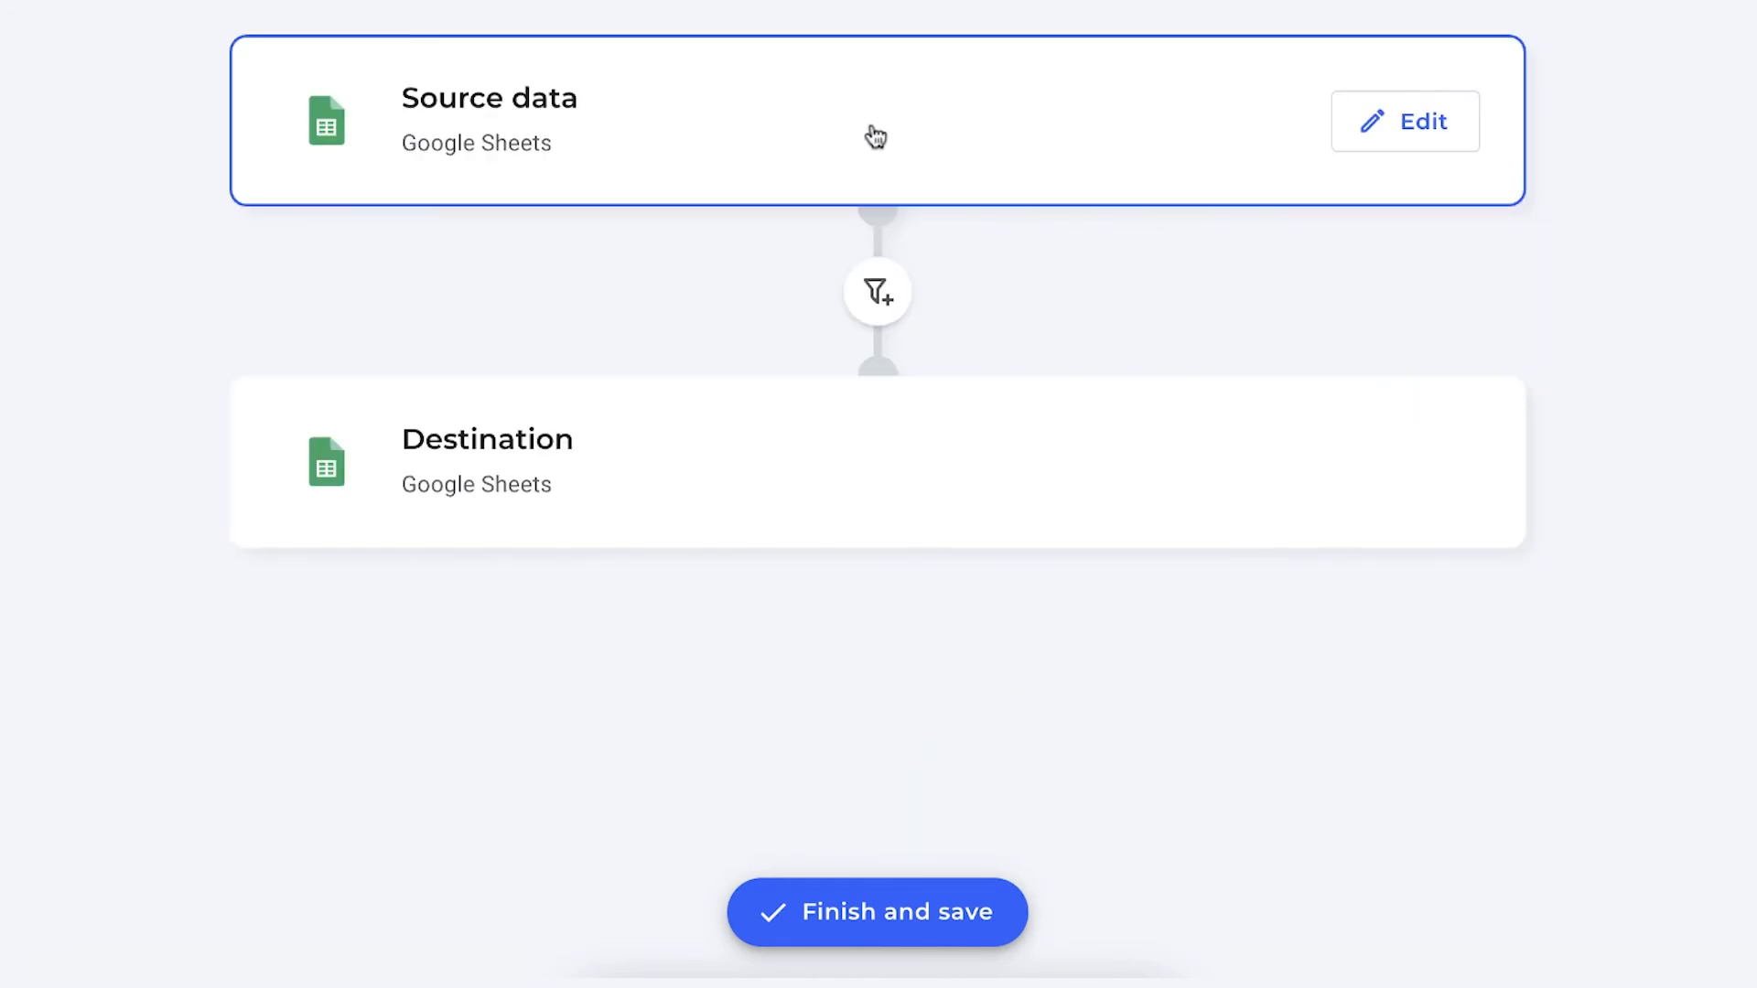
pyautogui.moveTo(893, 130)
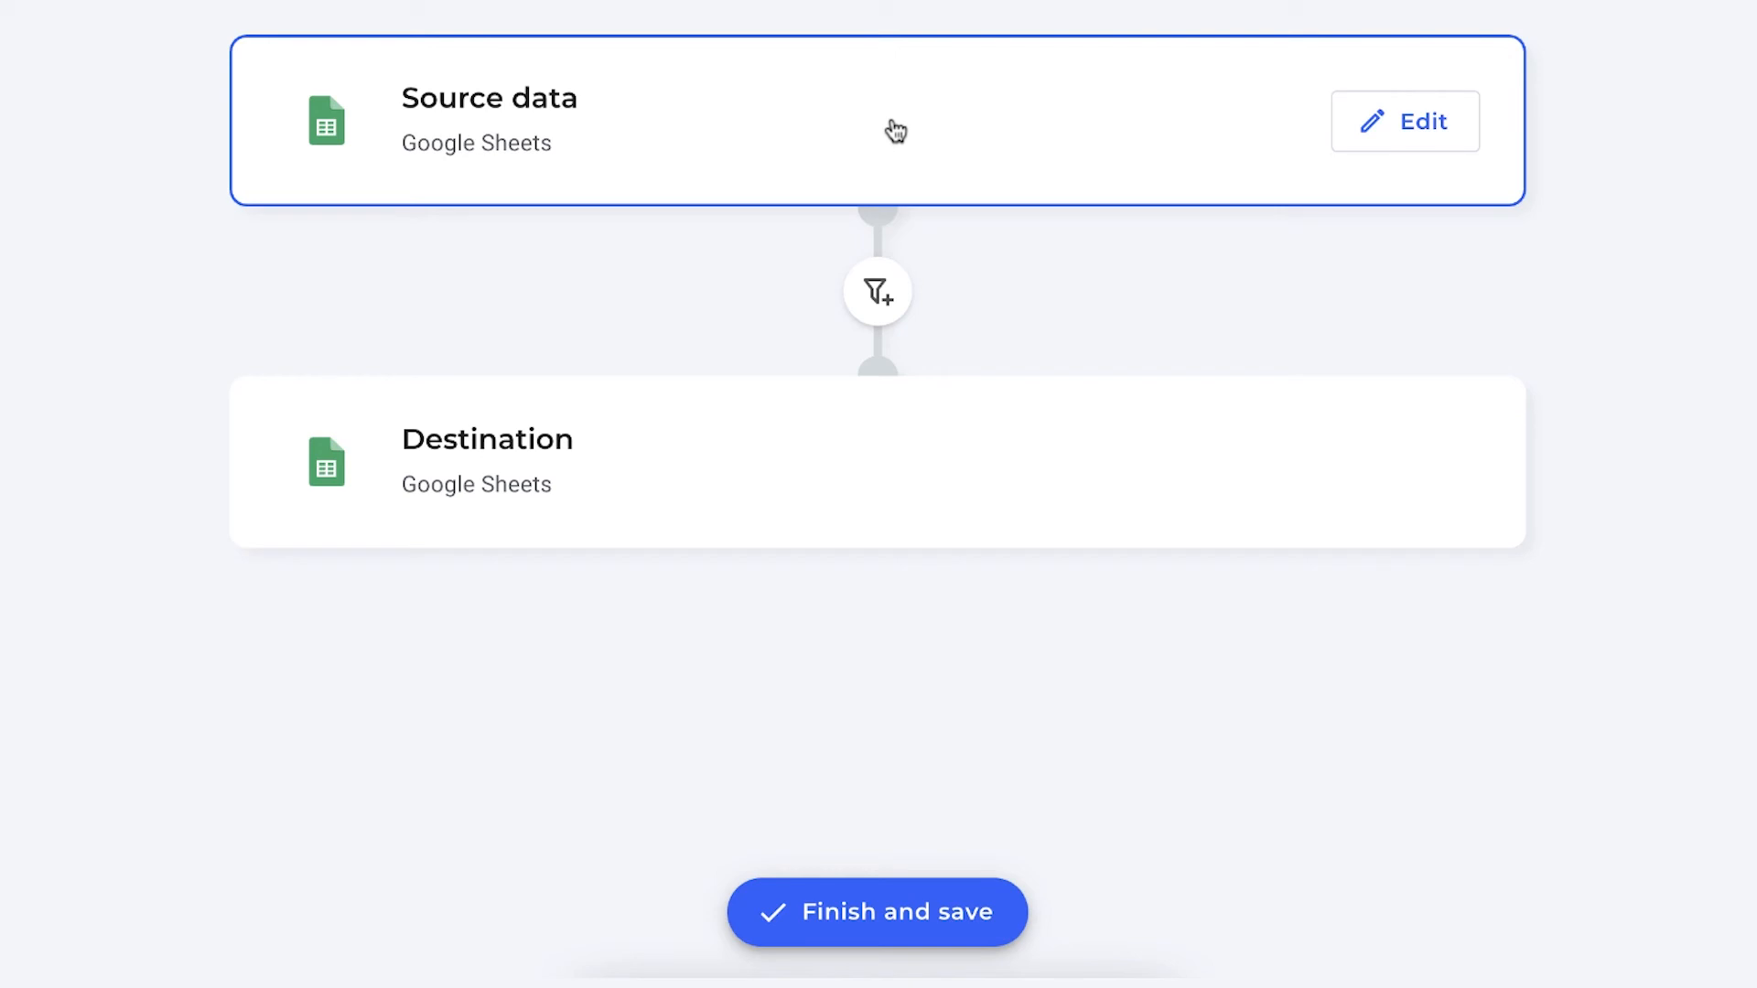
pyautogui.moveTo(966, 135)
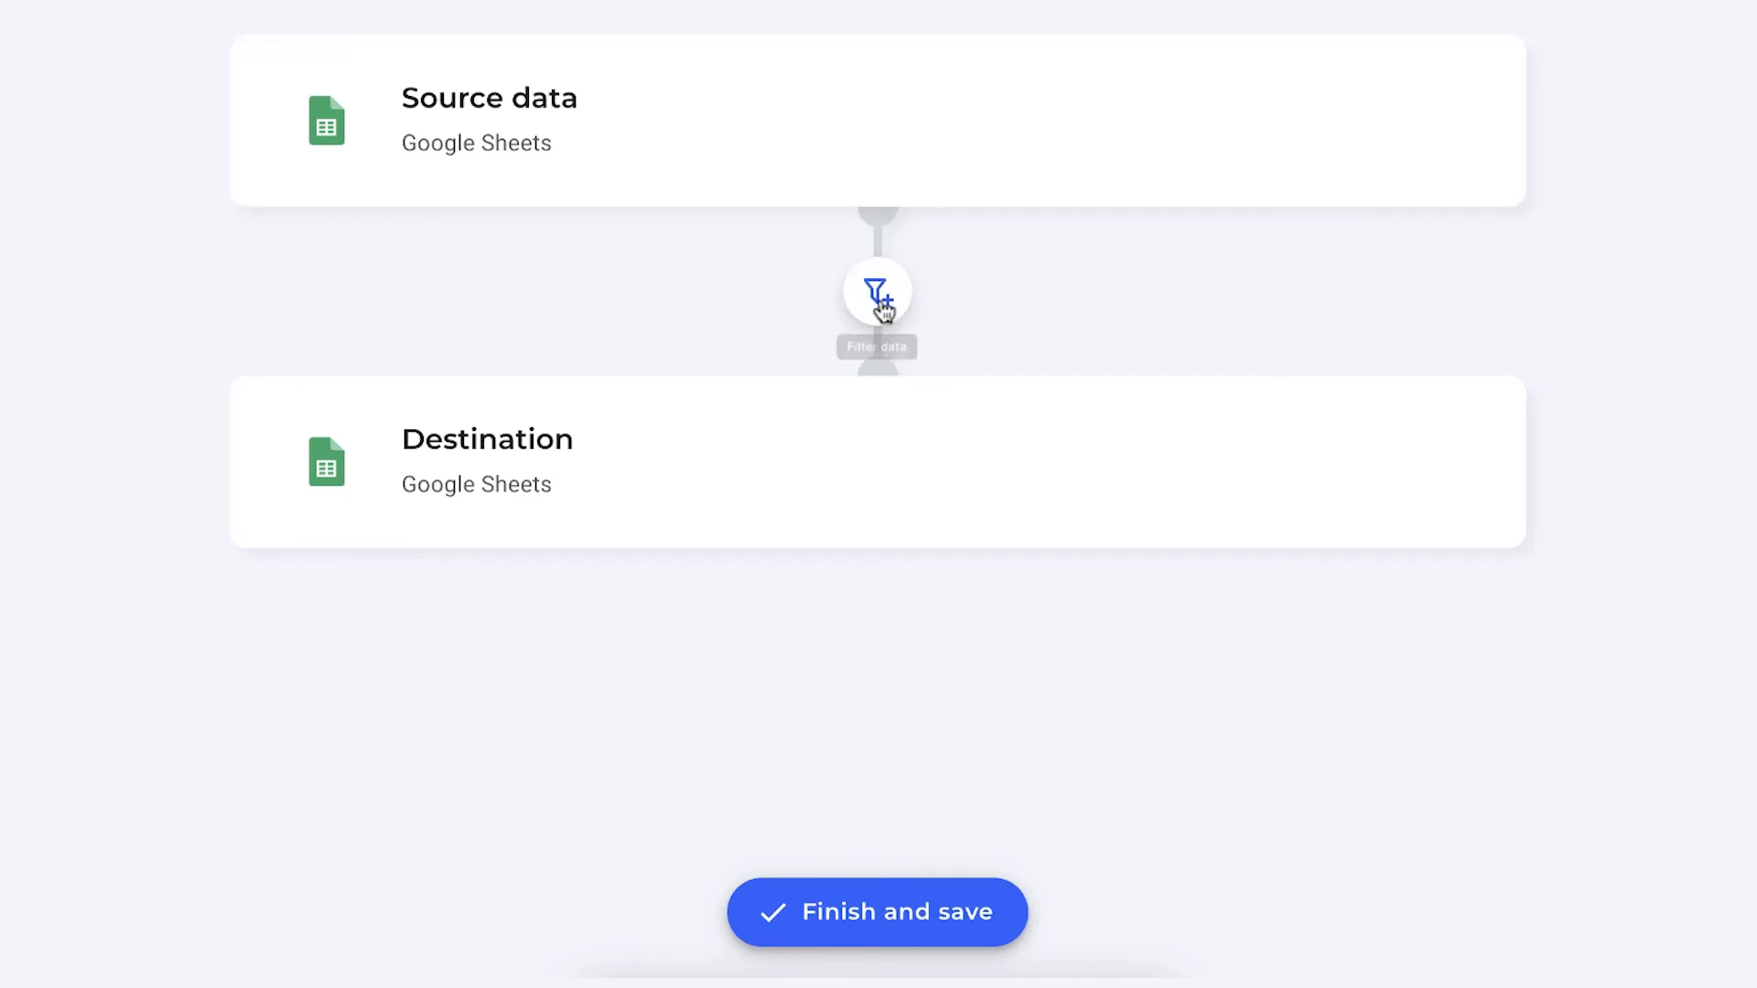
pyautogui.moveTo(990, 305)
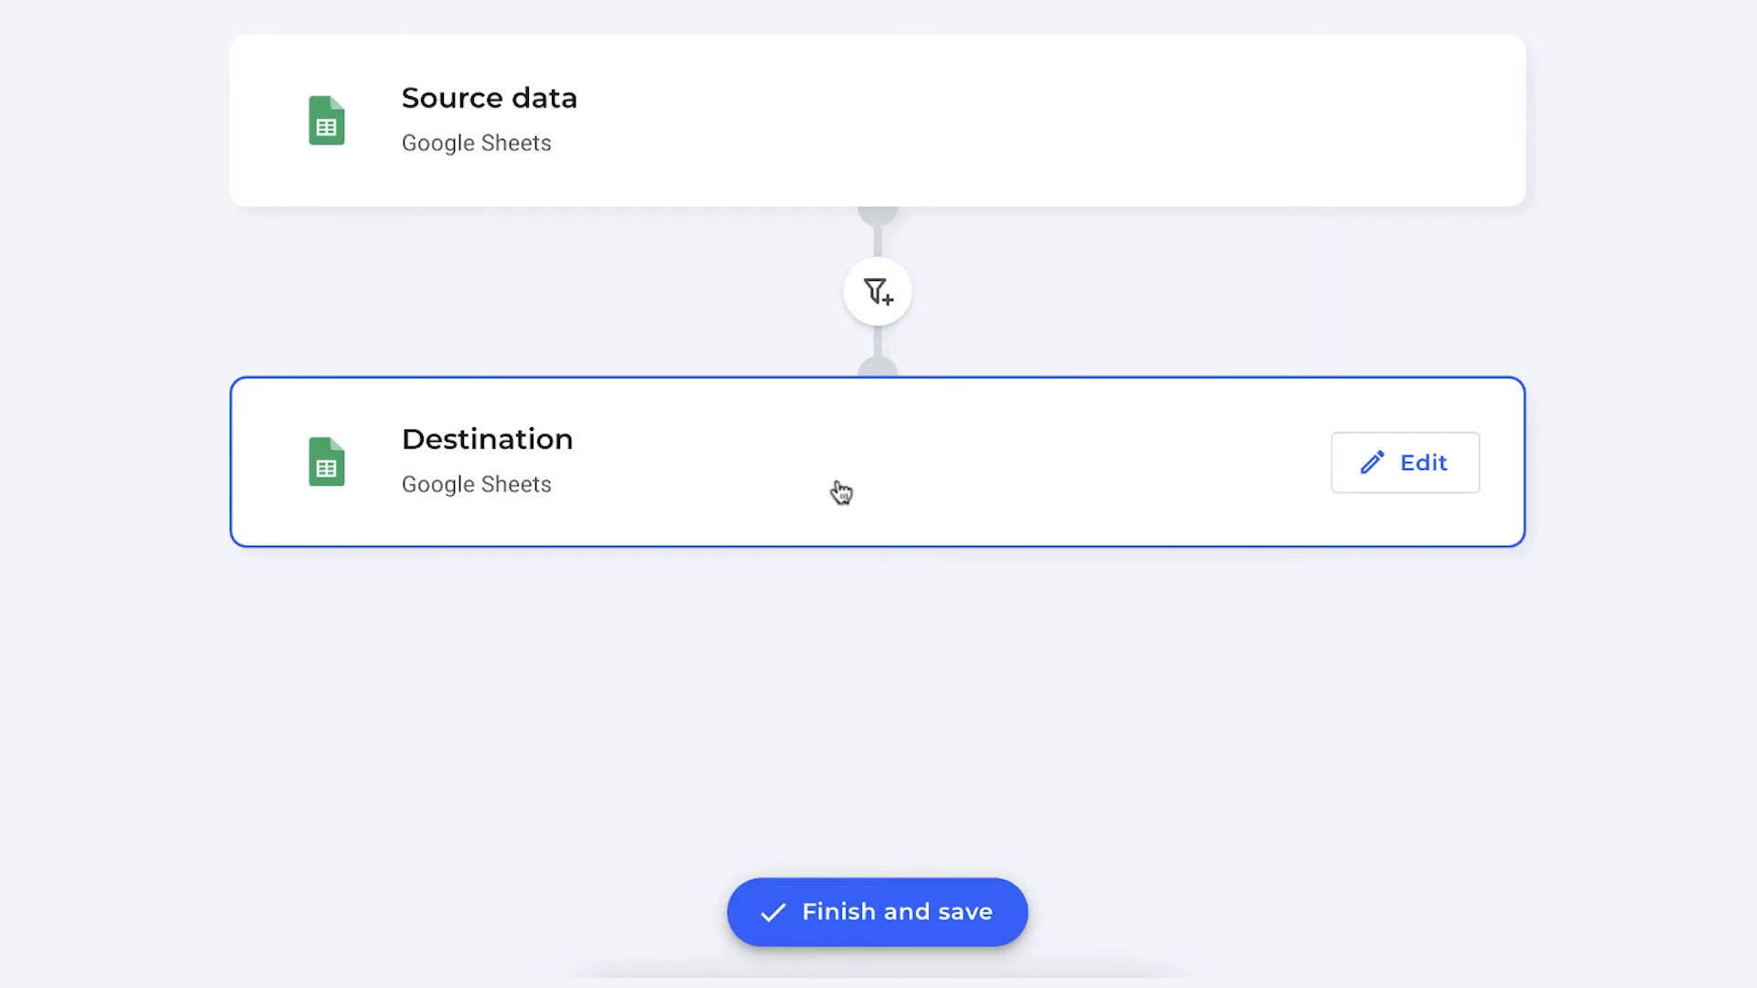
pyautogui.moveTo(805, 546)
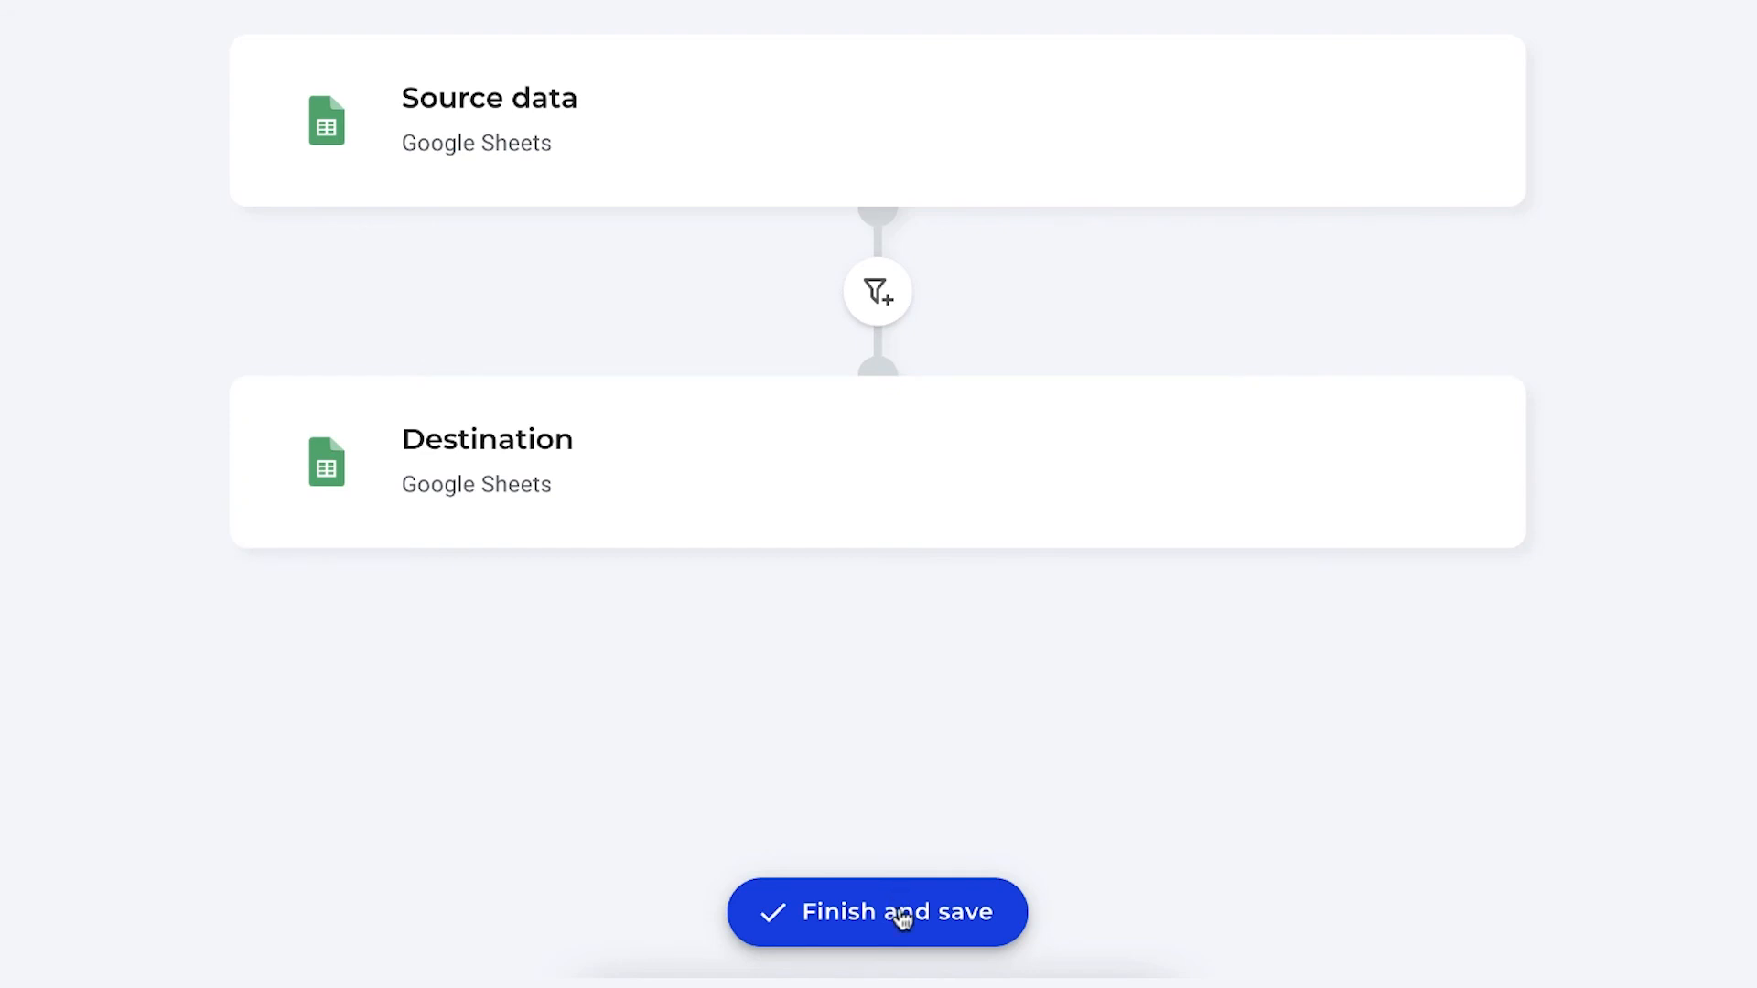
# Finish and save the completed Issue Tracker transfer workflow
pyautogui.click(877, 912)
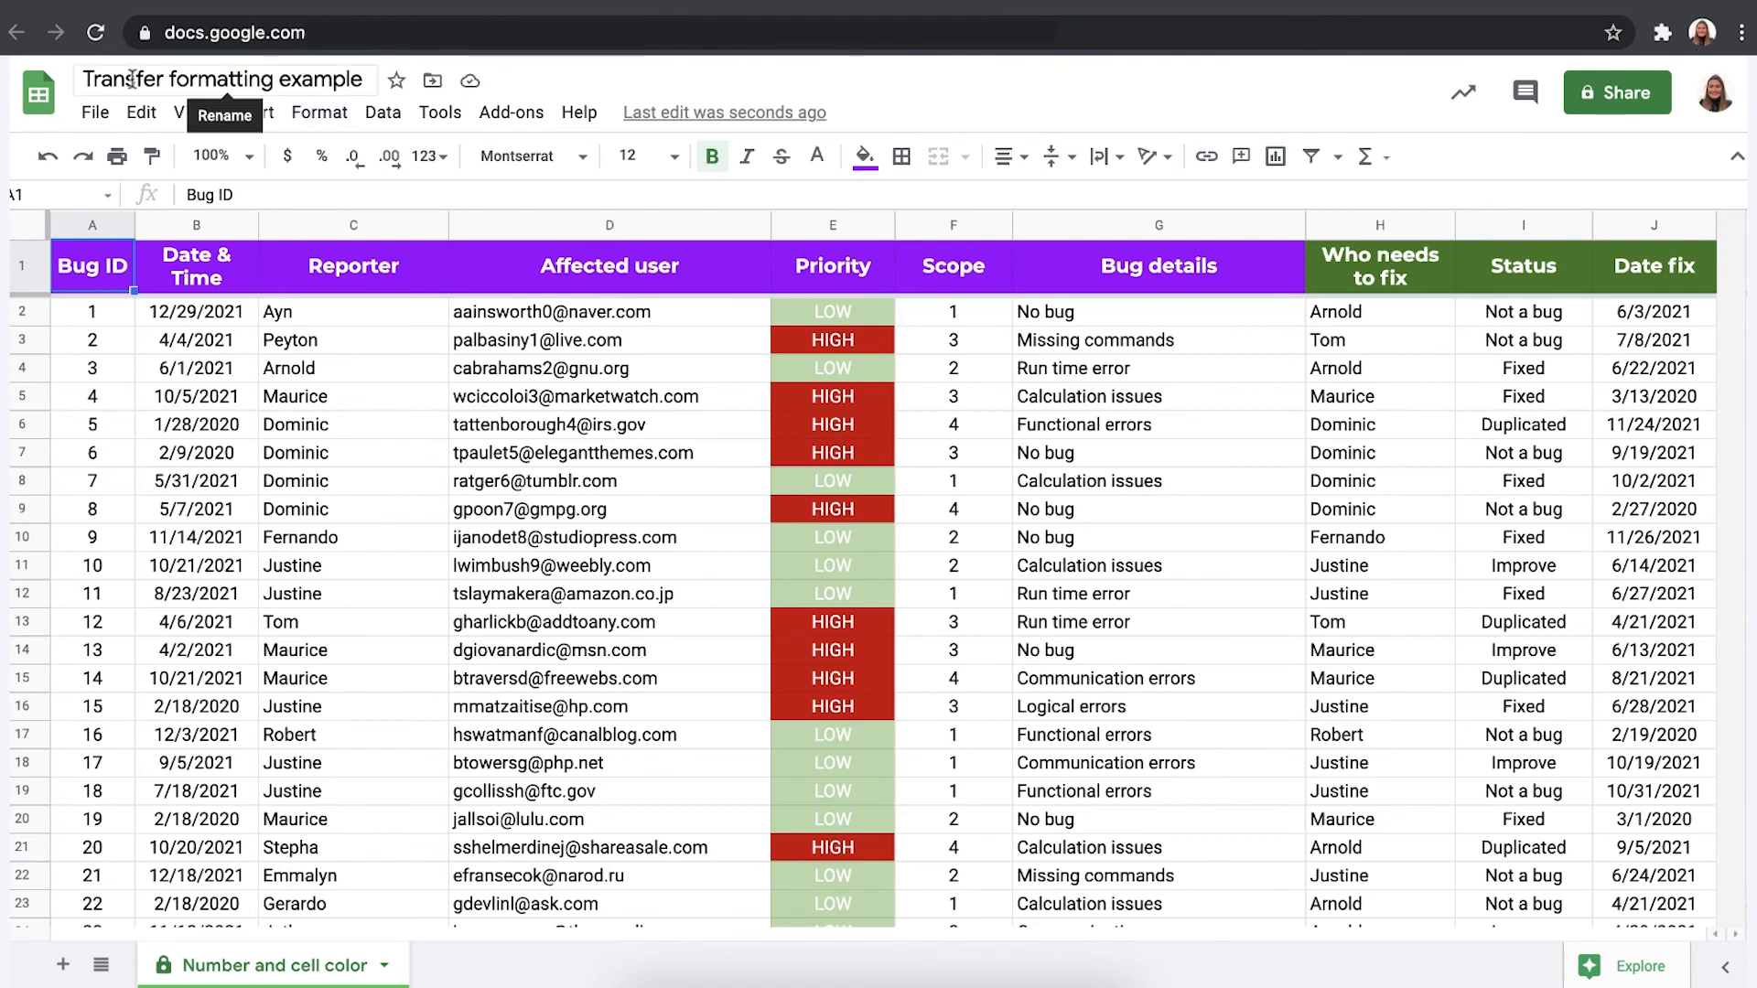
pyautogui.moveTo(362, 452)
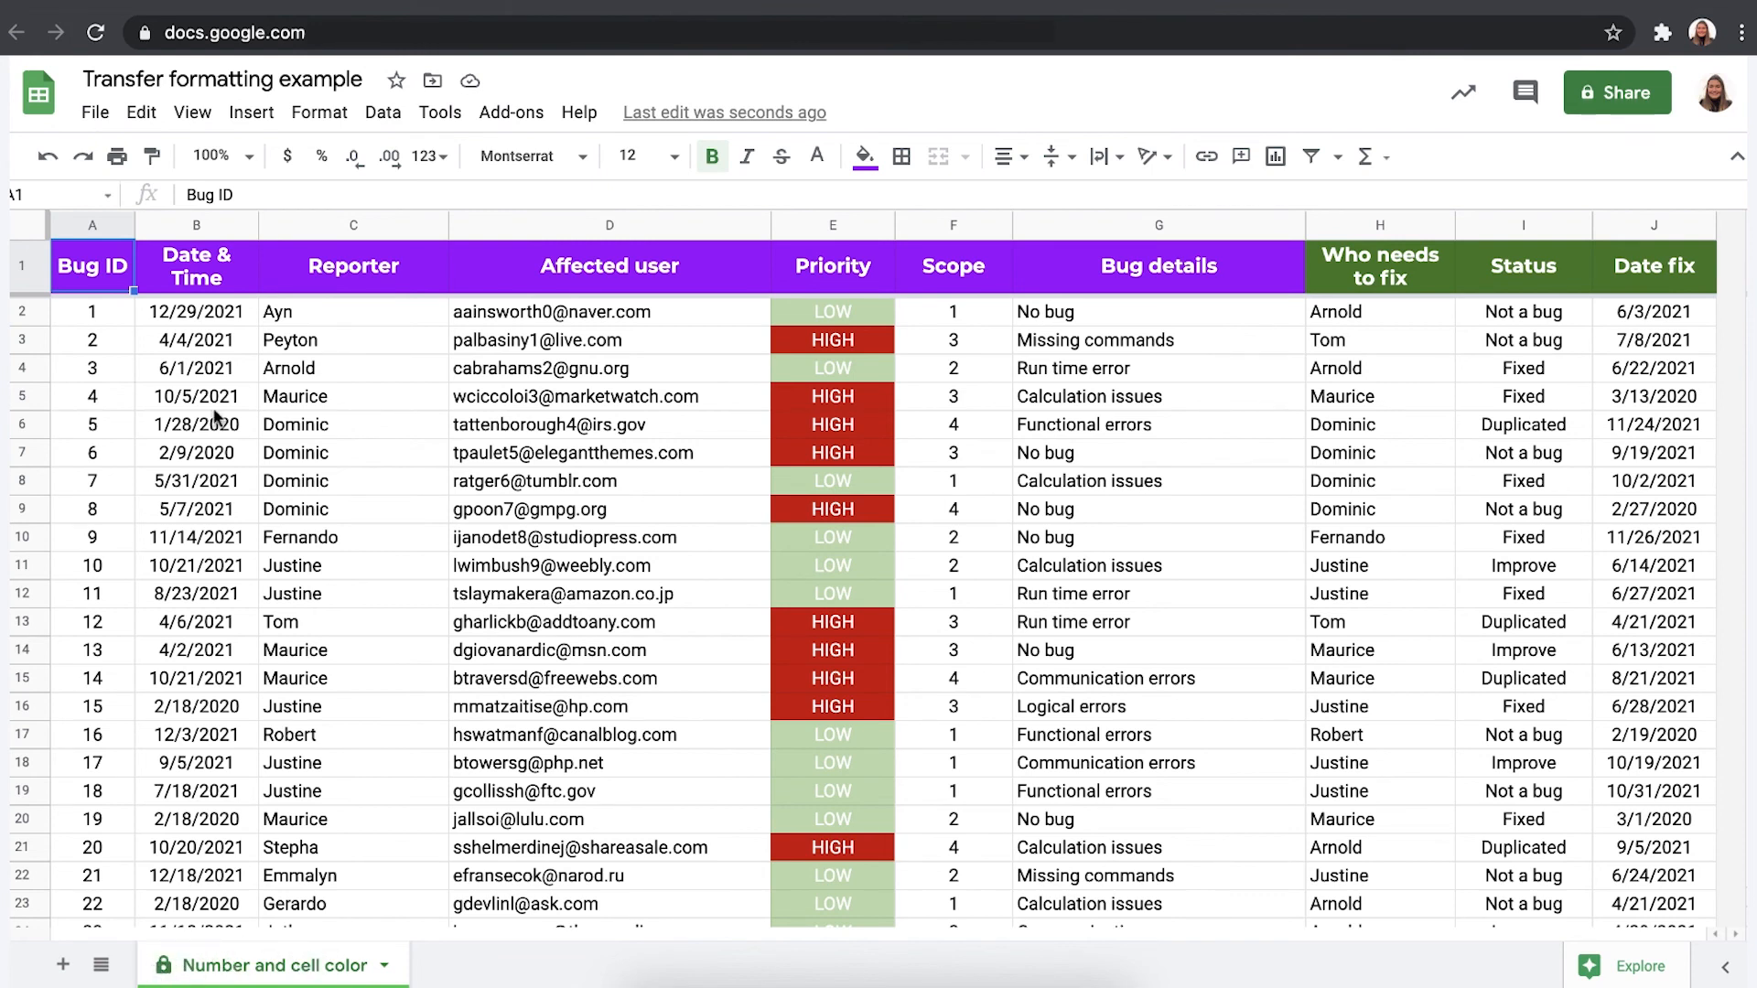
pyautogui.moveTo(394, 642)
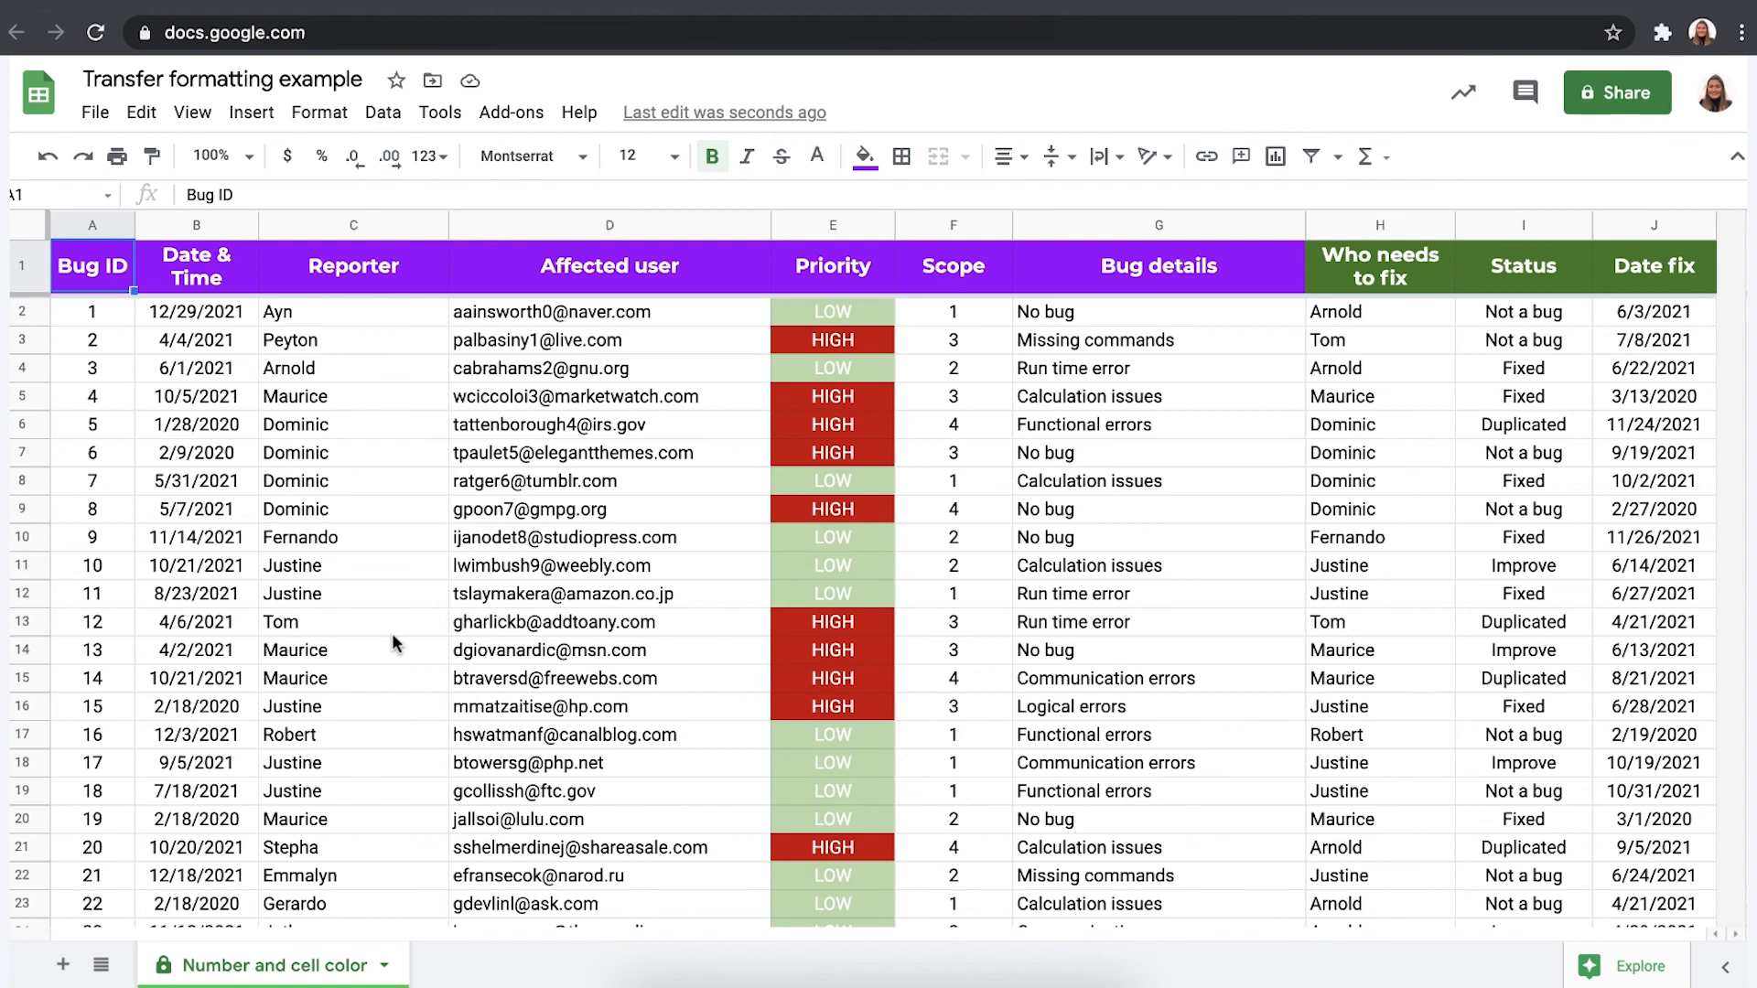
pyautogui.moveTo(919, 611)
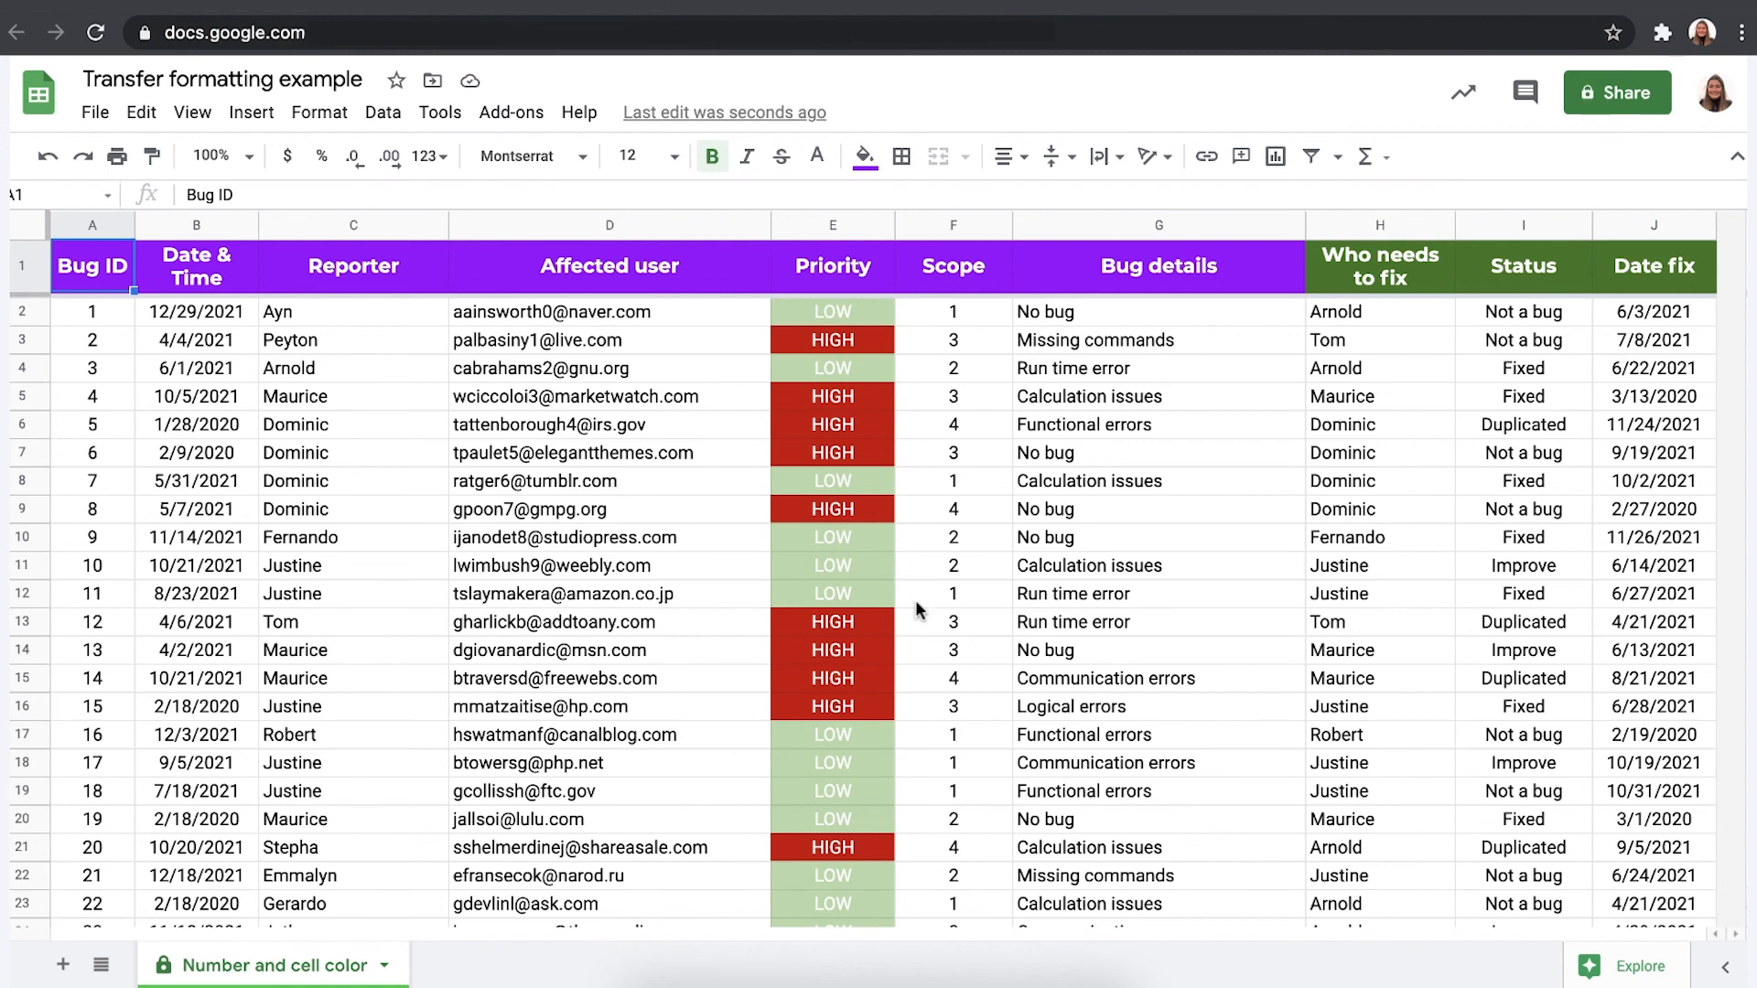